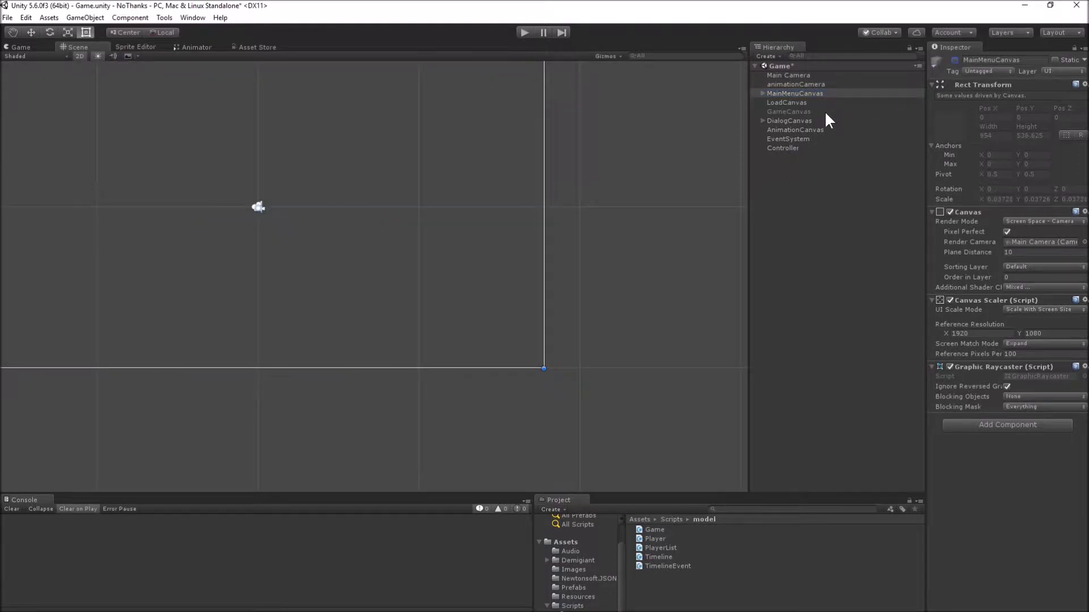
- Create a UI Image under GameCanvas stretched to fill the whole canvas
{"action": "left_click", "coordinate": [788, 113]}
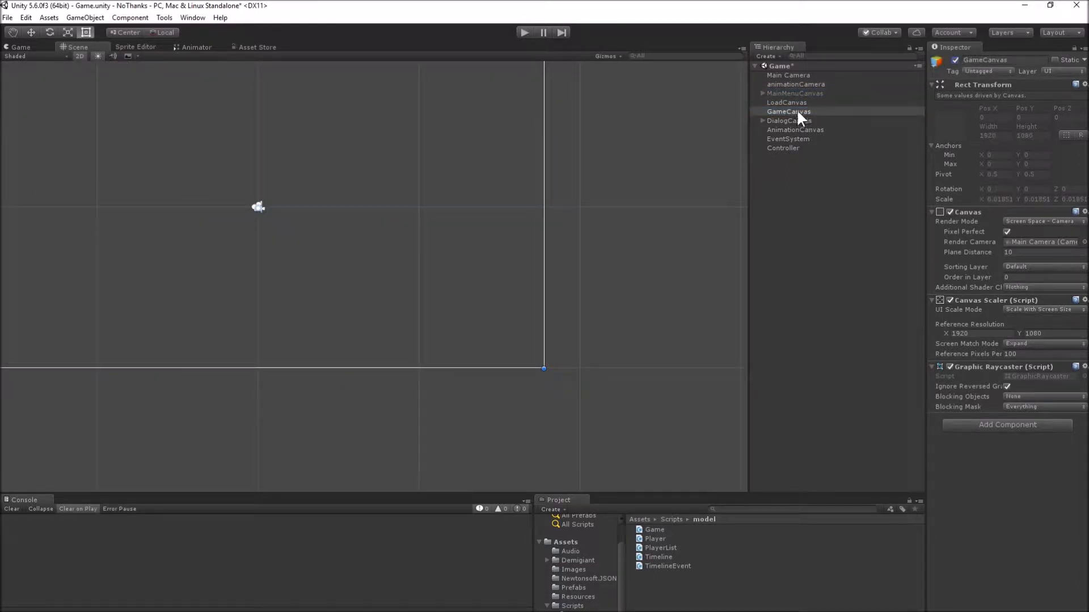
{"action": "right_click", "coordinate": [789, 111]}
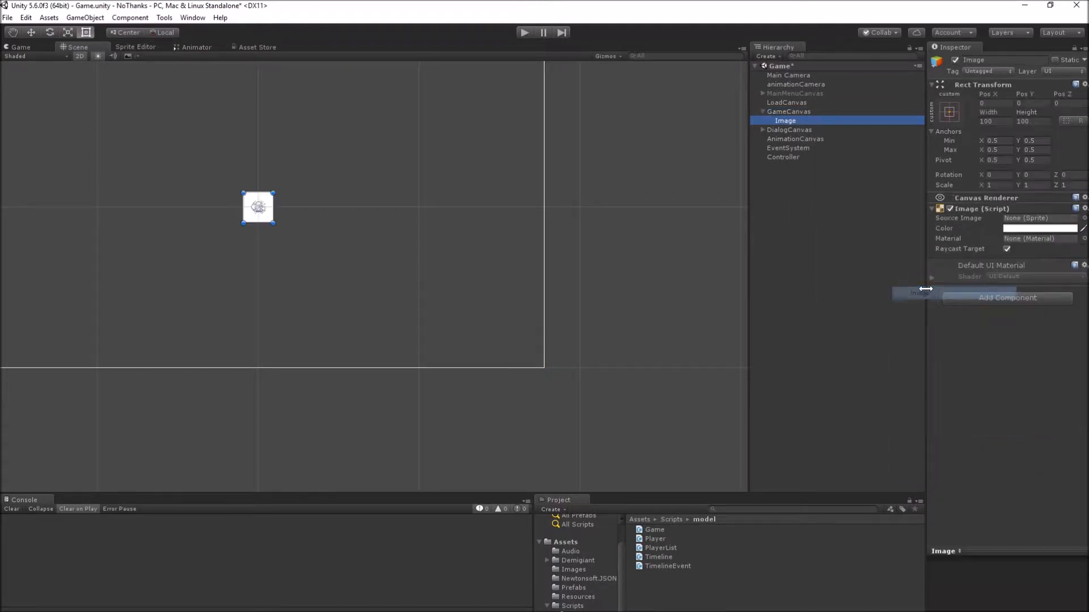
{"action": "left_click", "coordinate": [948, 113]}
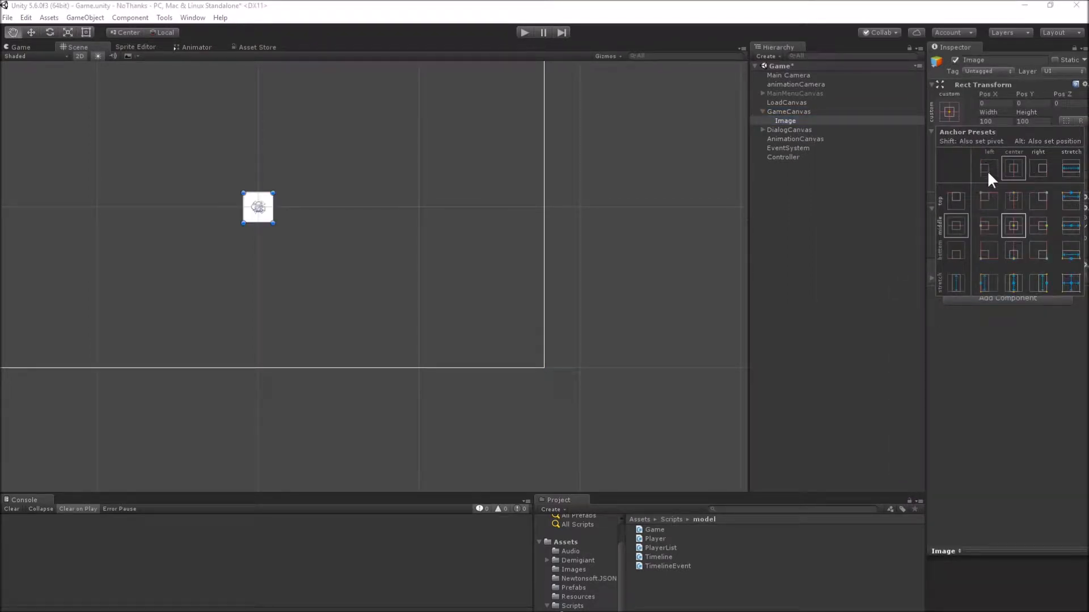
{"action": "left_click", "coordinate": [1070, 284]}
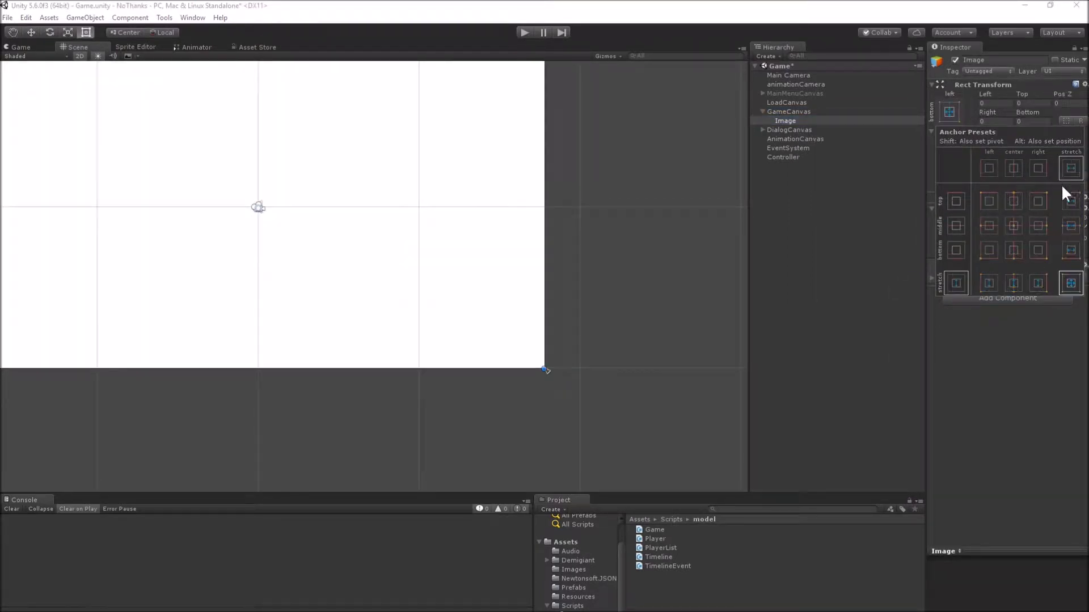
- Assign the green Background sprite as the image's source
{"action": "left_click", "coordinate": [1051, 227]}
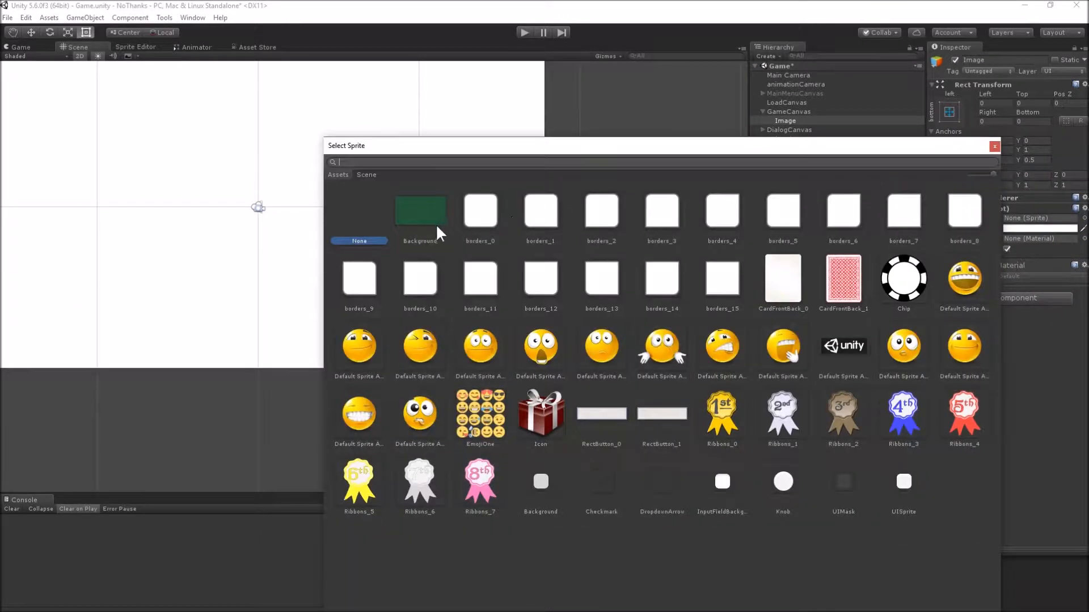
{"action": "left_click", "coordinate": [419, 211]}
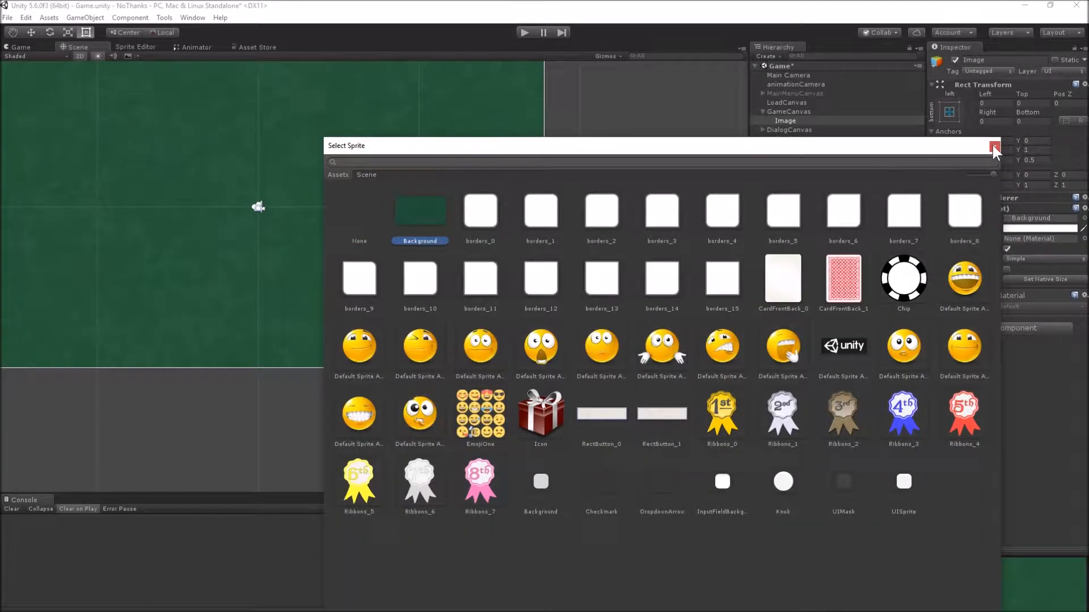
{"action": "left_click", "coordinate": [994, 145]}
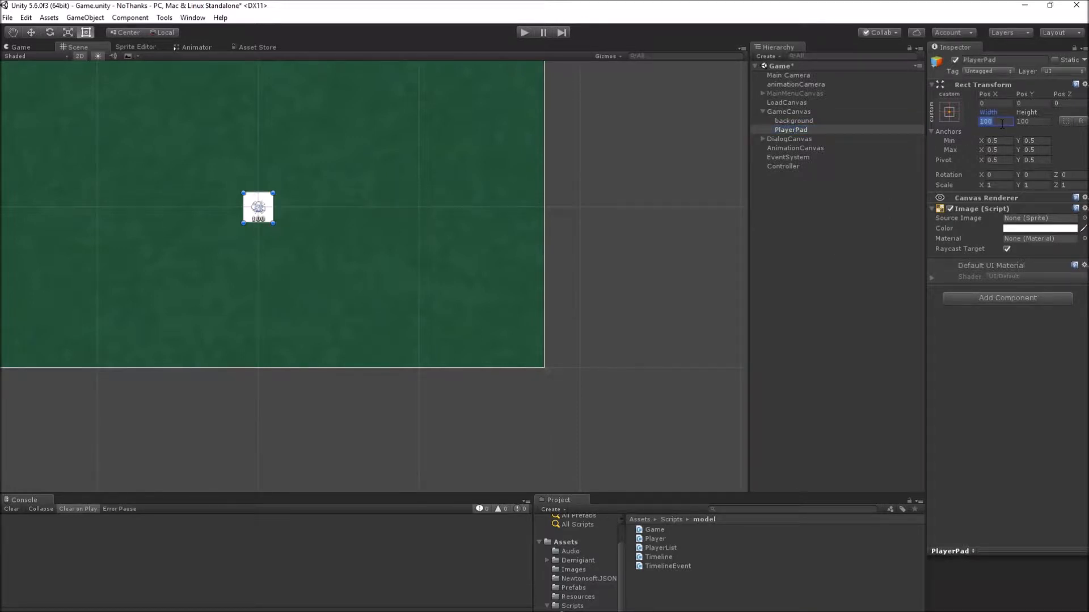
- Size the PlayerPad image to 600 wide and give it the red bordered sprite
{"action": "type", "text": "600"}
{"action": "left_click", "coordinate": [1032, 121]}
{"action": "type", "text": "200"}
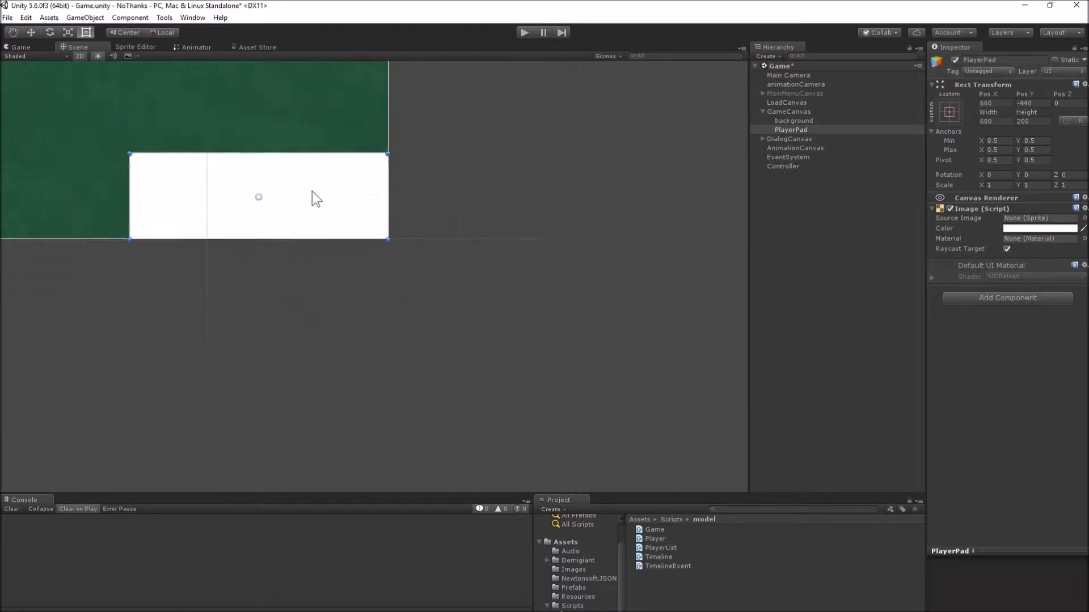
{"action": "left_click", "coordinate": [1065, 218]}
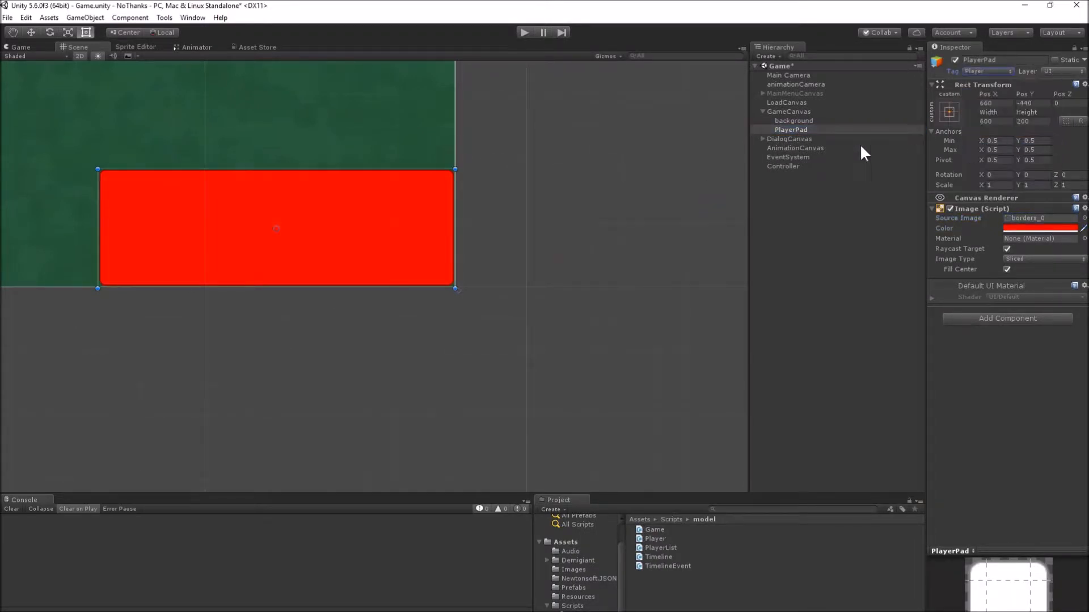
- Create a chips image under PlayerPad using the Chip sprite
{"action": "right_click", "coordinate": [790, 129]}
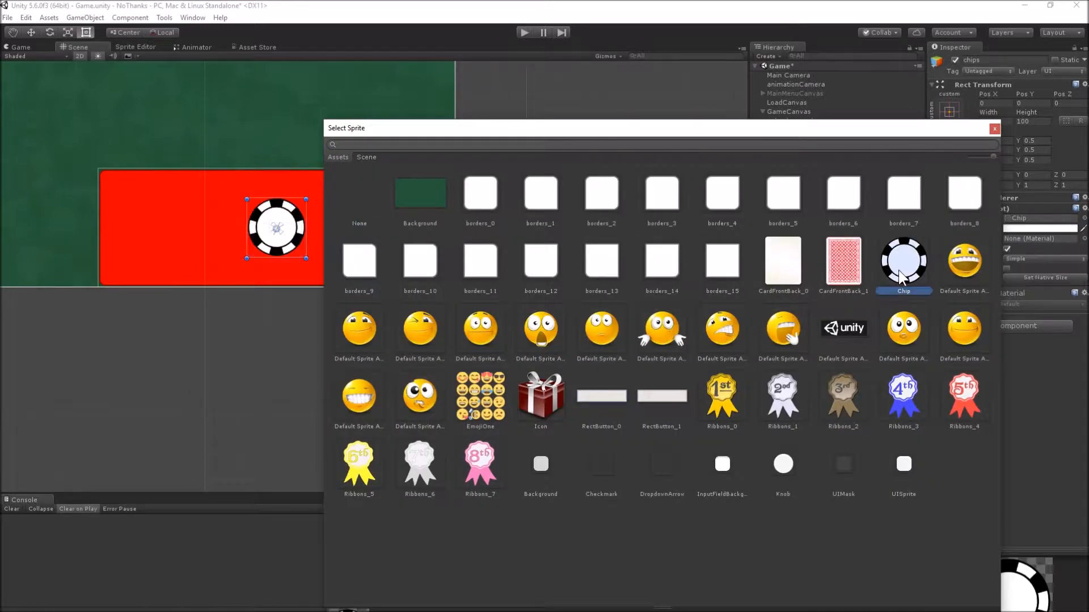
{"action": "double_click", "coordinate": [903, 262]}
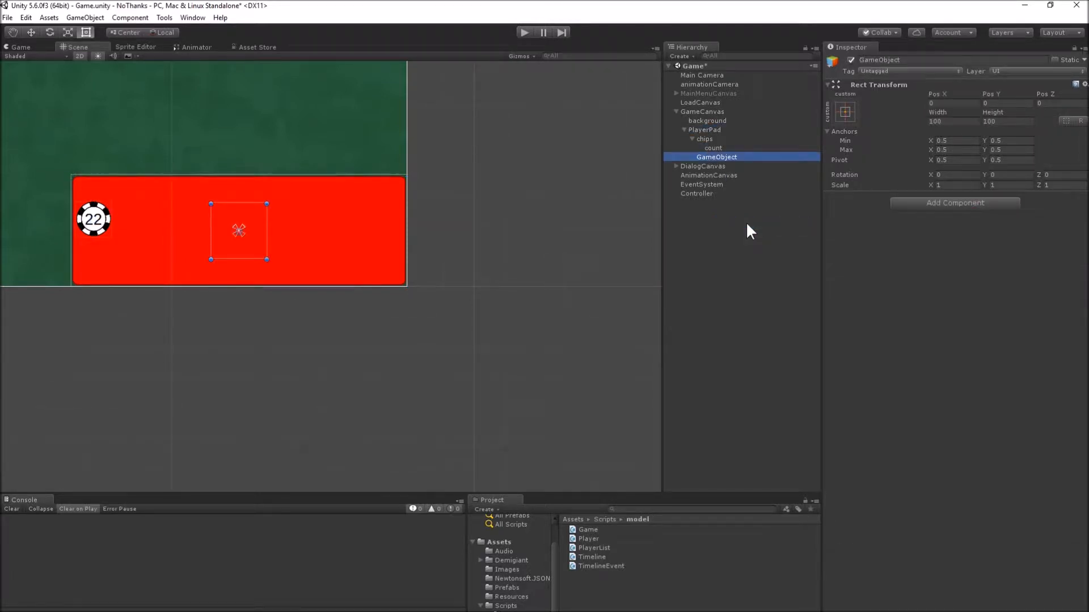
- Create a cards container stretched across the red pad with a Horizontal Layout Group
{"action": "left_click", "coordinate": [715, 156]}
{"action": "type", "text": "cards"}
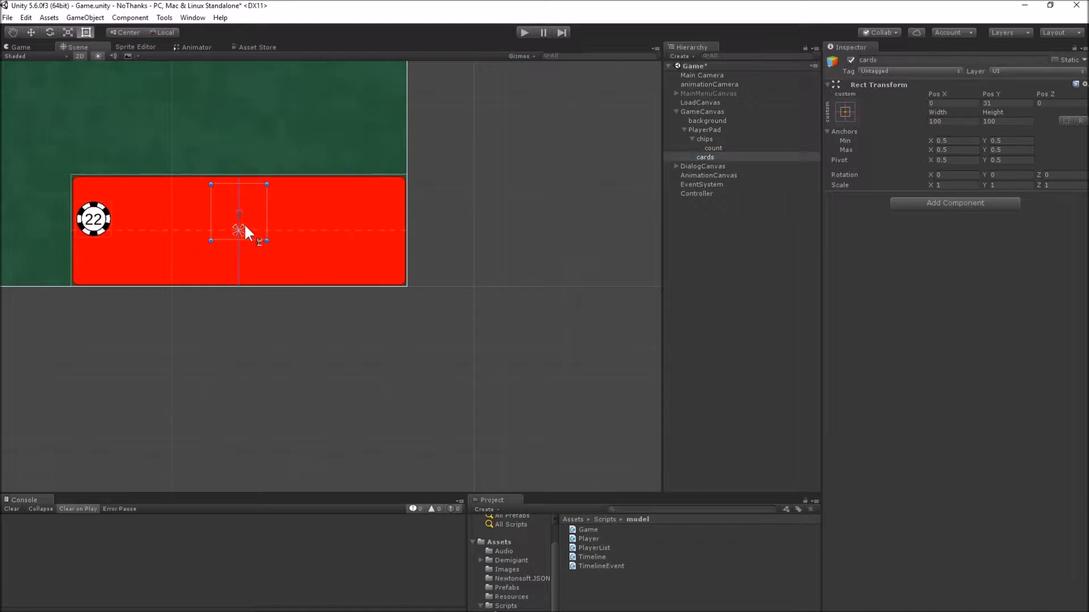
{"action": "left_click_drag", "start_coordinate": [265, 241], "coordinate": [398, 241]}
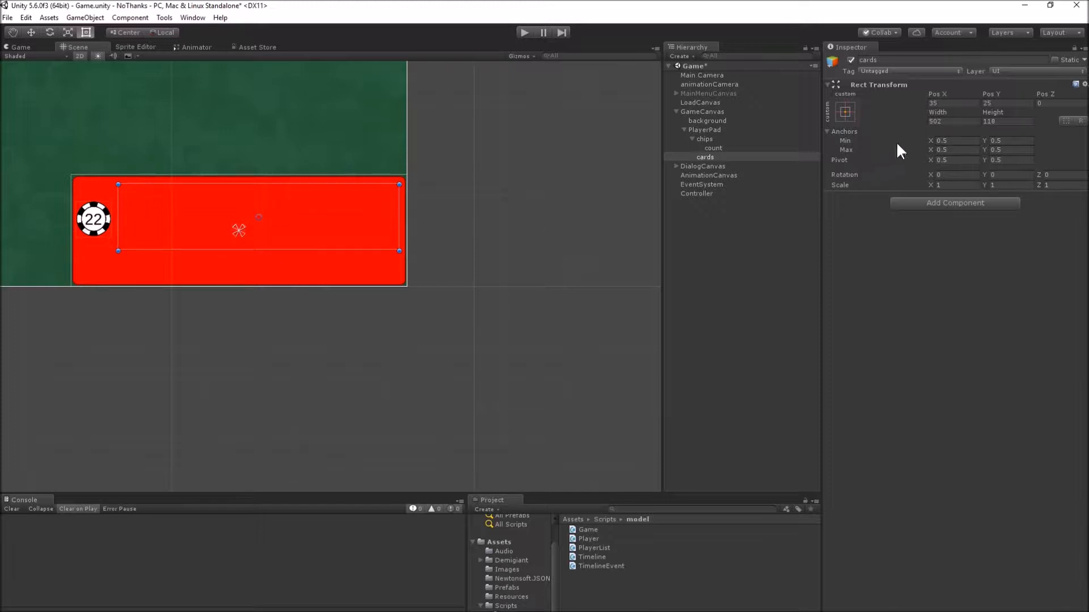
{"action": "left_click", "coordinate": [942, 104]}
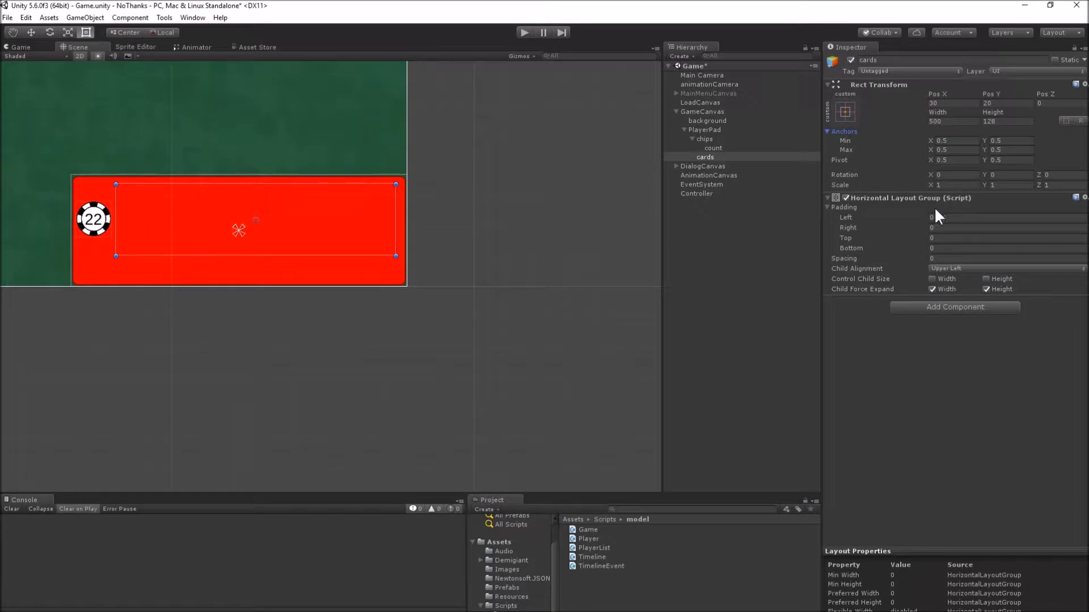
- Set the layout to Middle Center alignment with Control Child Size enabled
{"action": "left_click", "coordinate": [1003, 269]}
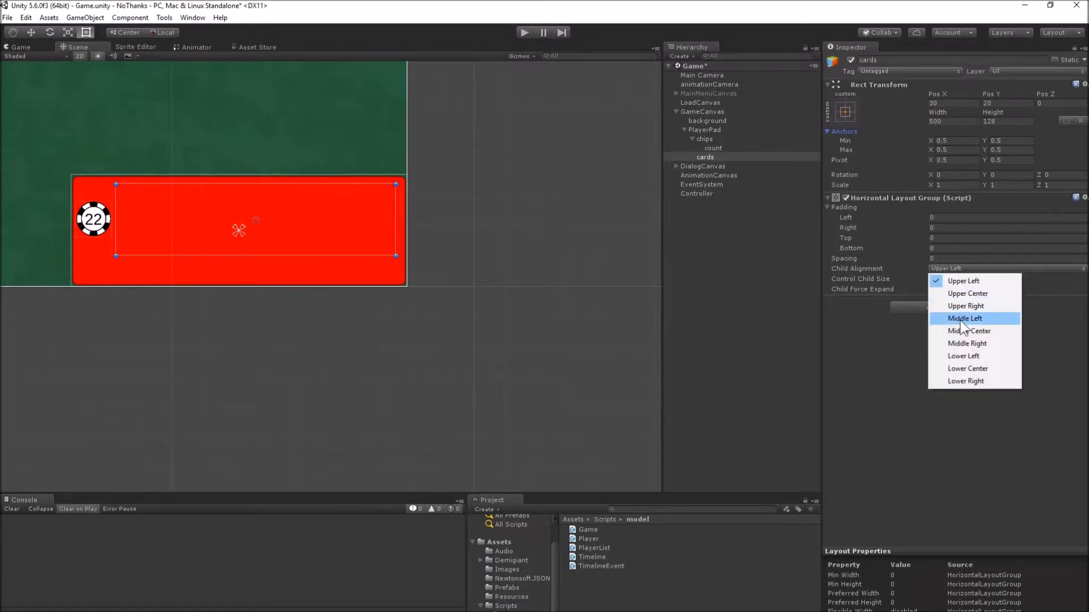
{"action": "left_click", "coordinate": [968, 330]}
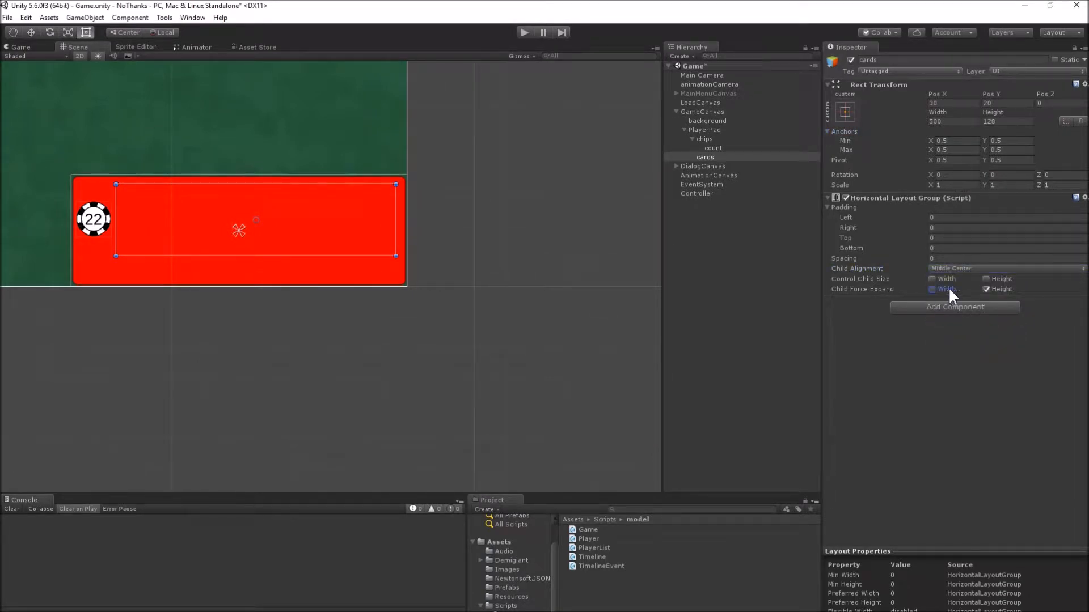
{"action": "left_click", "coordinate": [933, 279]}
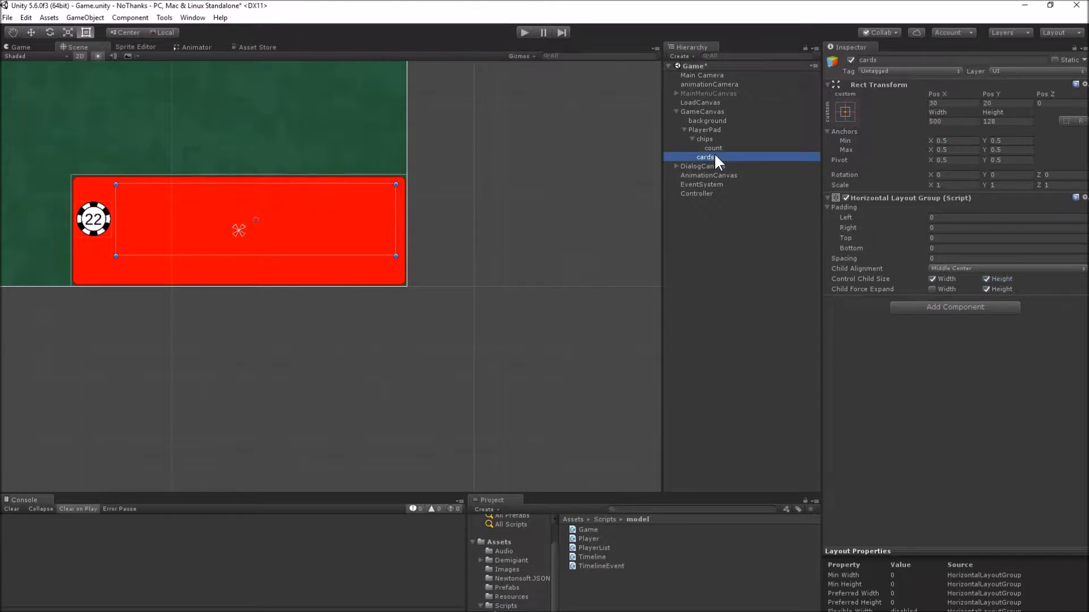
- Add a white card image inside cards with a Layout Element of preferred width 96
{"action": "right_click", "coordinate": [705, 157]}
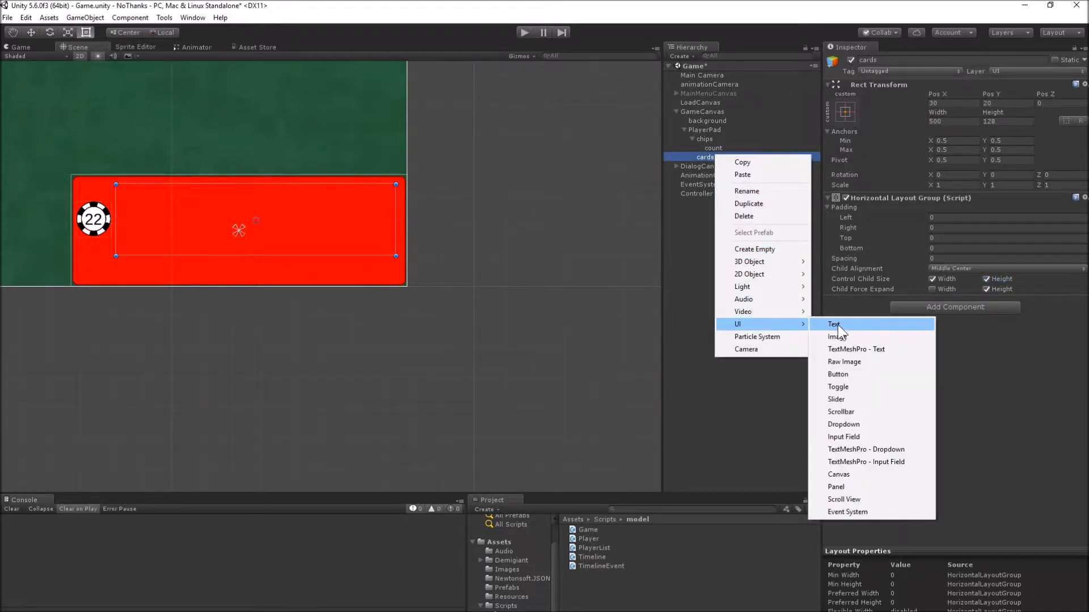
{"action": "left_click", "coordinate": [838, 337]}
{"action": "type", "text": "layout"}
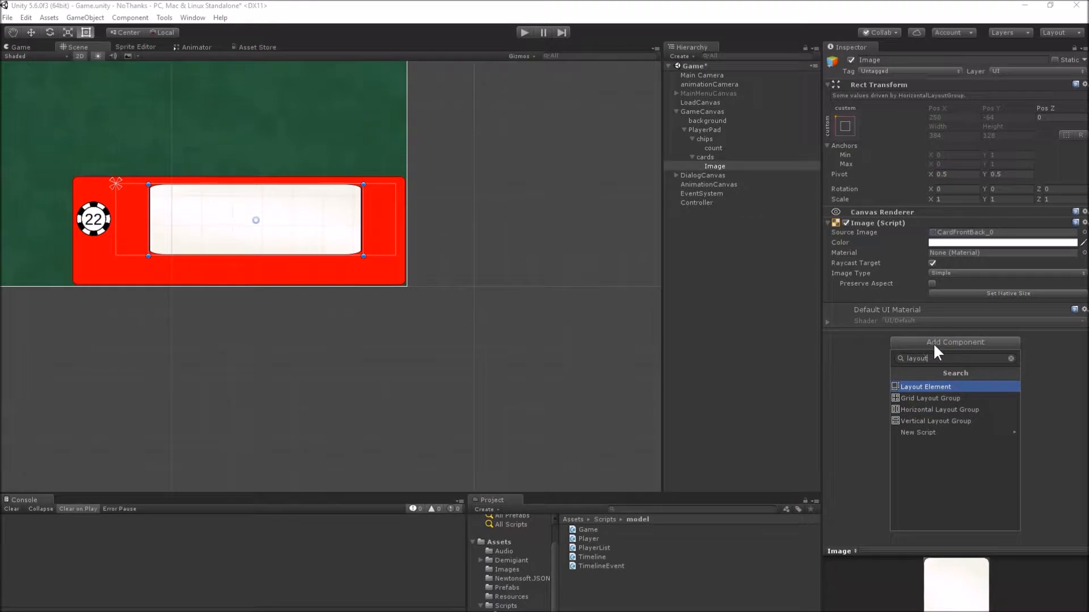
{"action": "left_click", "coordinate": [926, 386]}
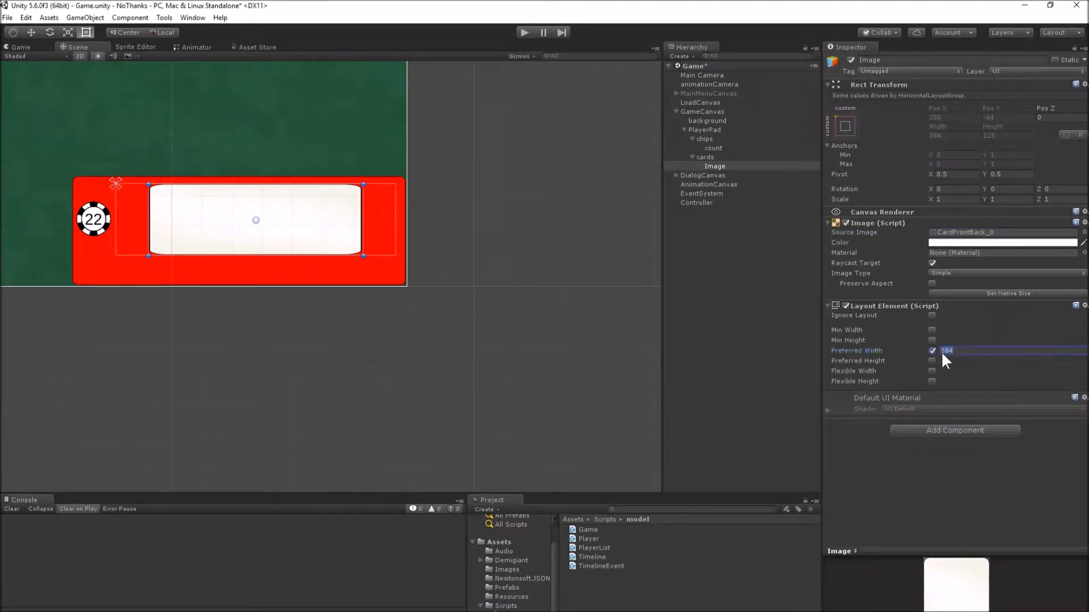
{"action": "type", "text": "128"}
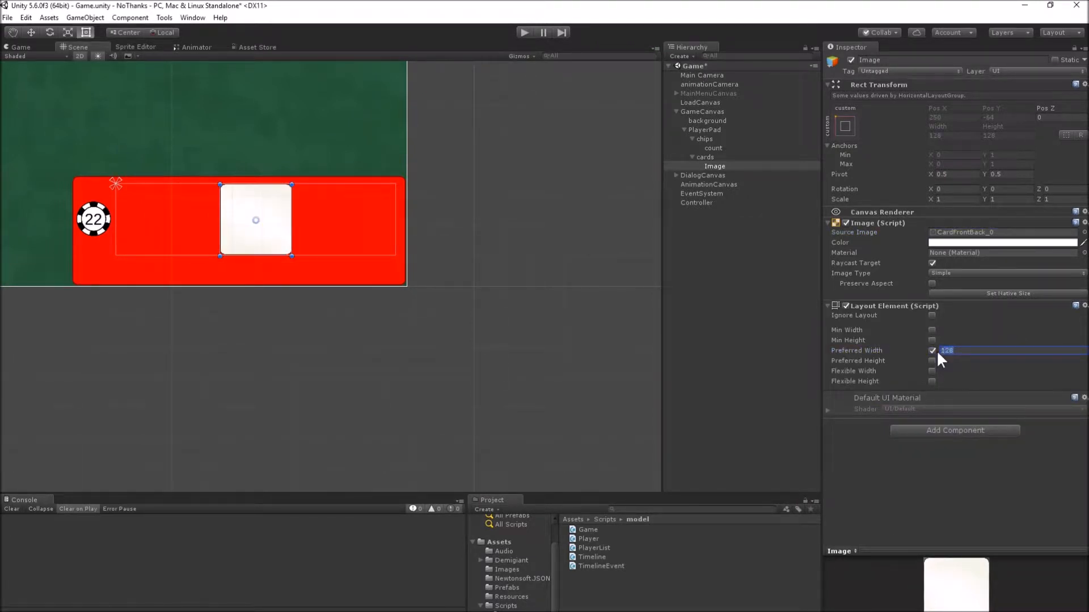
{"action": "type", "text": "96"}
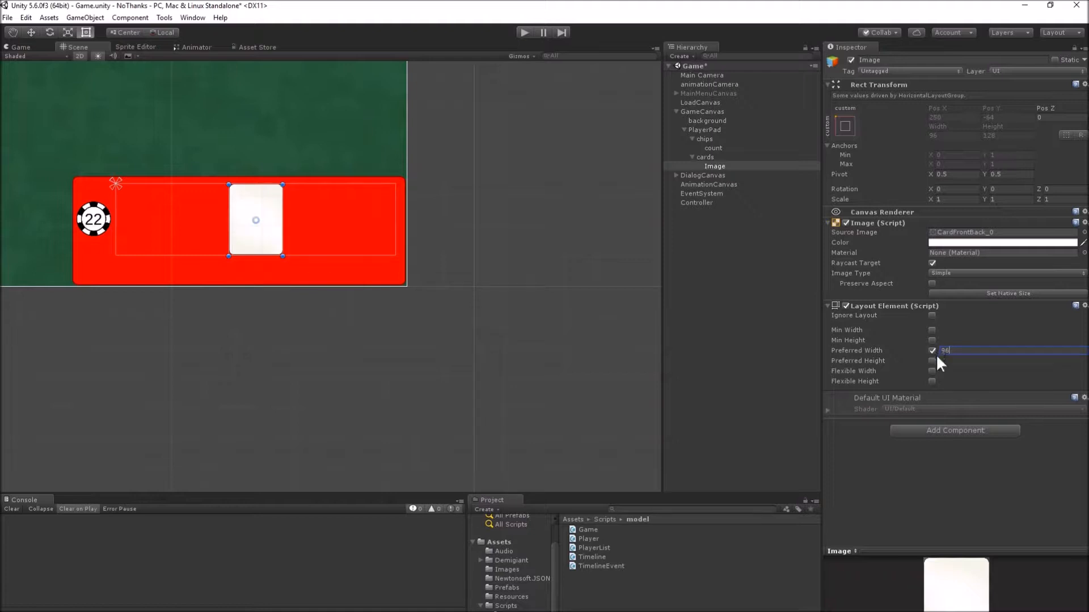
{"action": "left_click", "coordinate": [714, 165]}
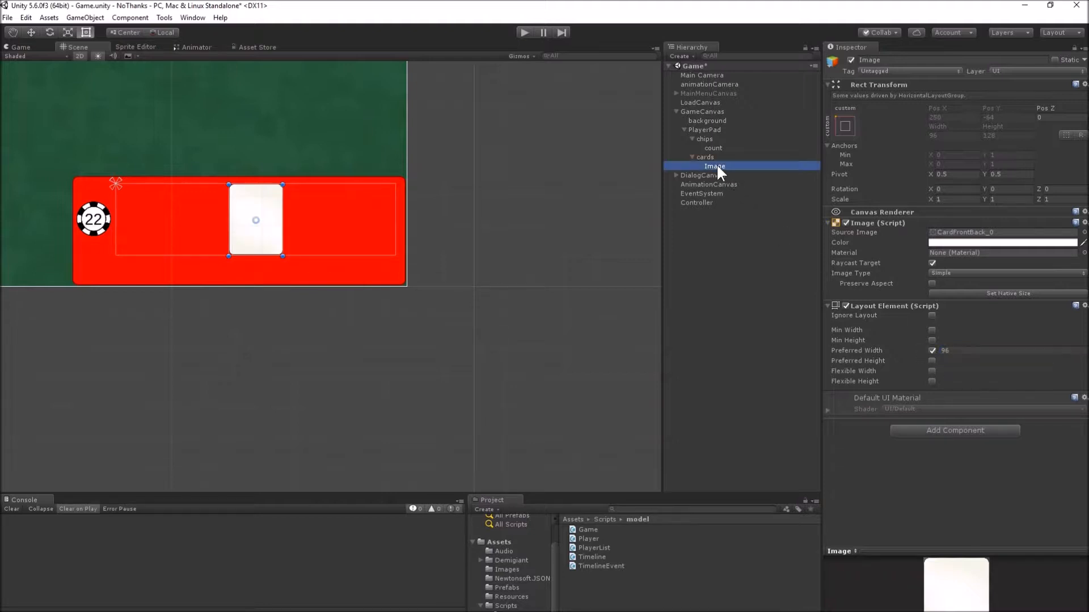
- Add a TextMeshPro number 33 to the card using the outlined material preset
{"action": "right_click", "coordinate": [713, 166]}
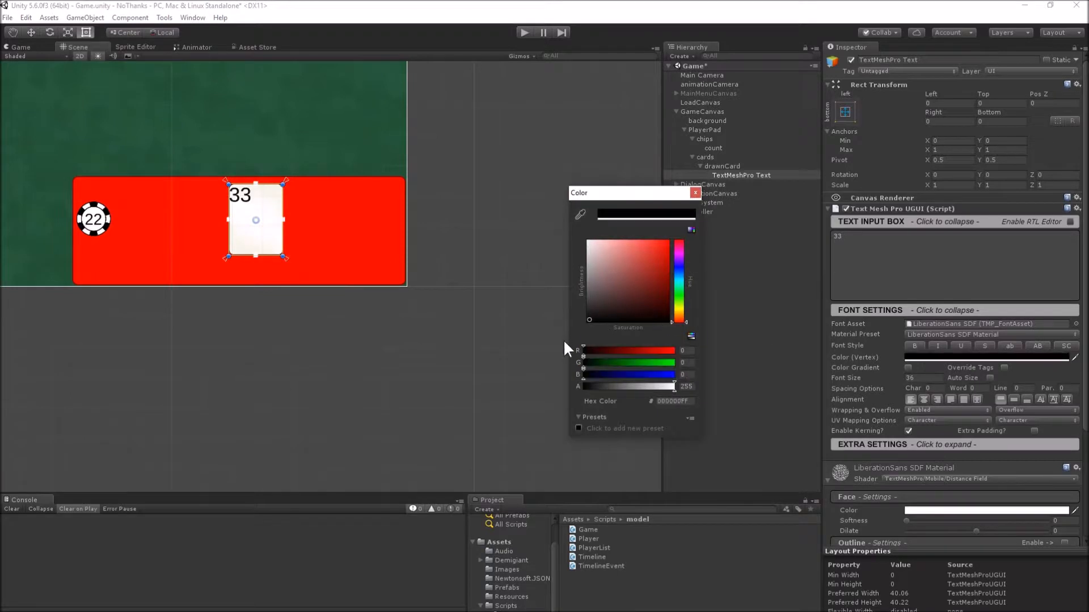
{"action": "left_click", "coordinate": [693, 193]}
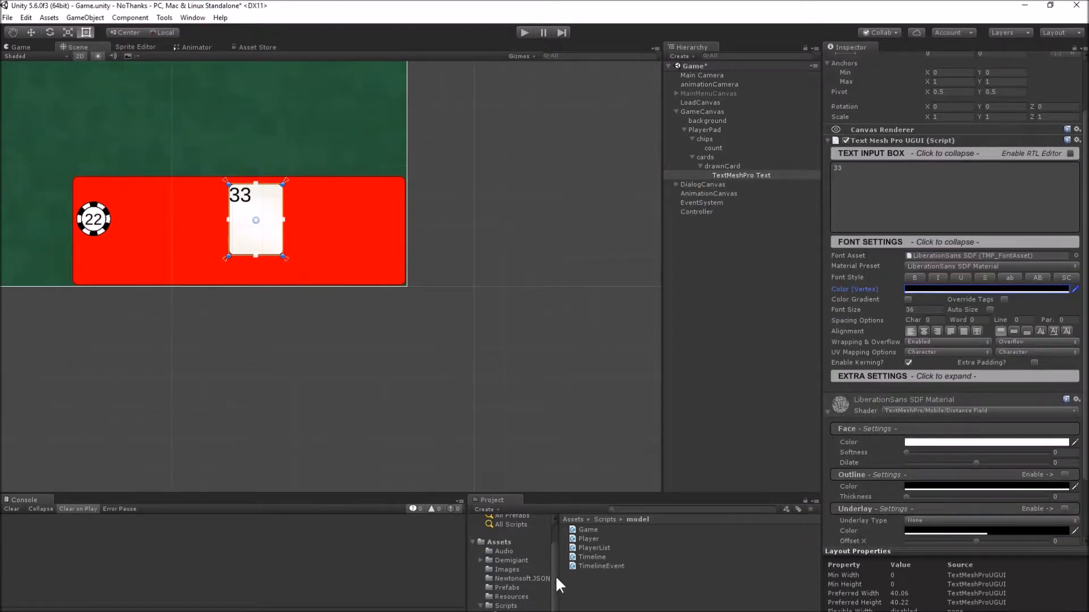
{"action": "left_click", "coordinate": [527, 592]}
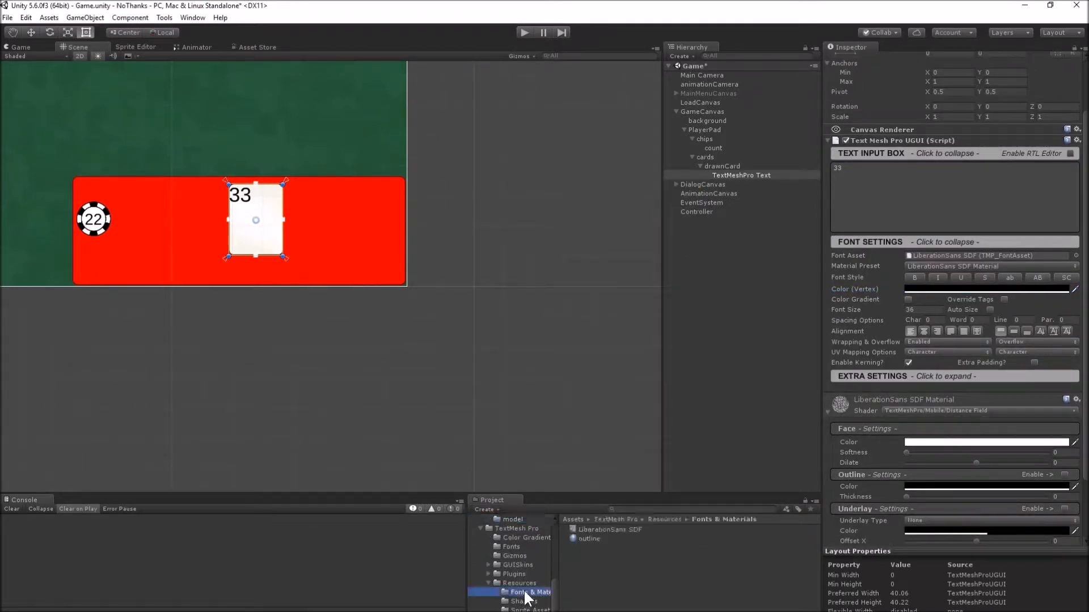
{"action": "left_click", "coordinate": [590, 539]}
{"action": "type", "text": "48"}
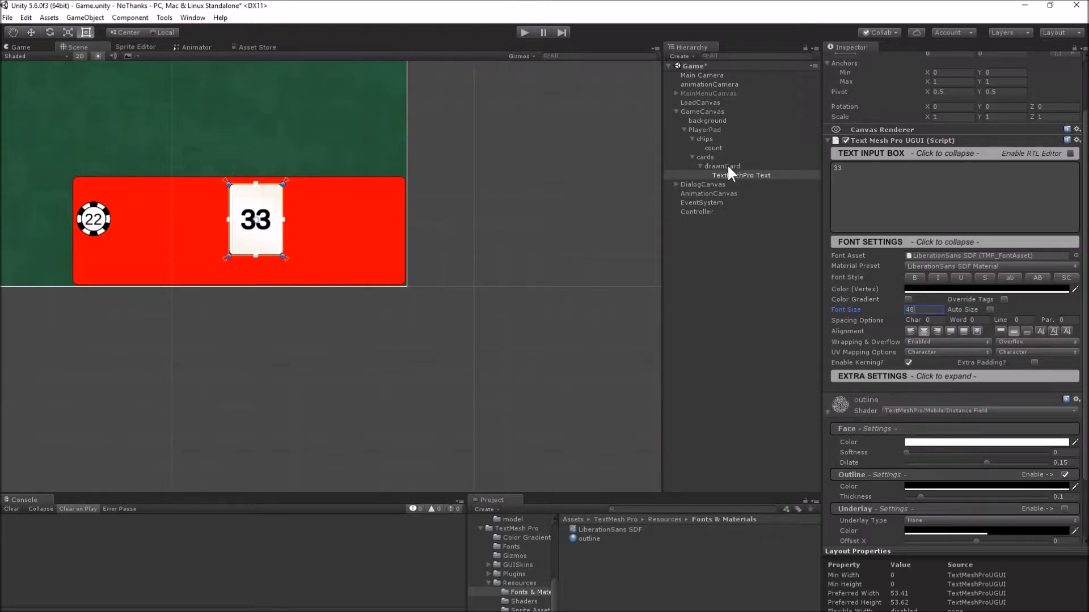
{"action": "left_click", "coordinate": [741, 174]}
{"action": "type", "text": "centerText"}
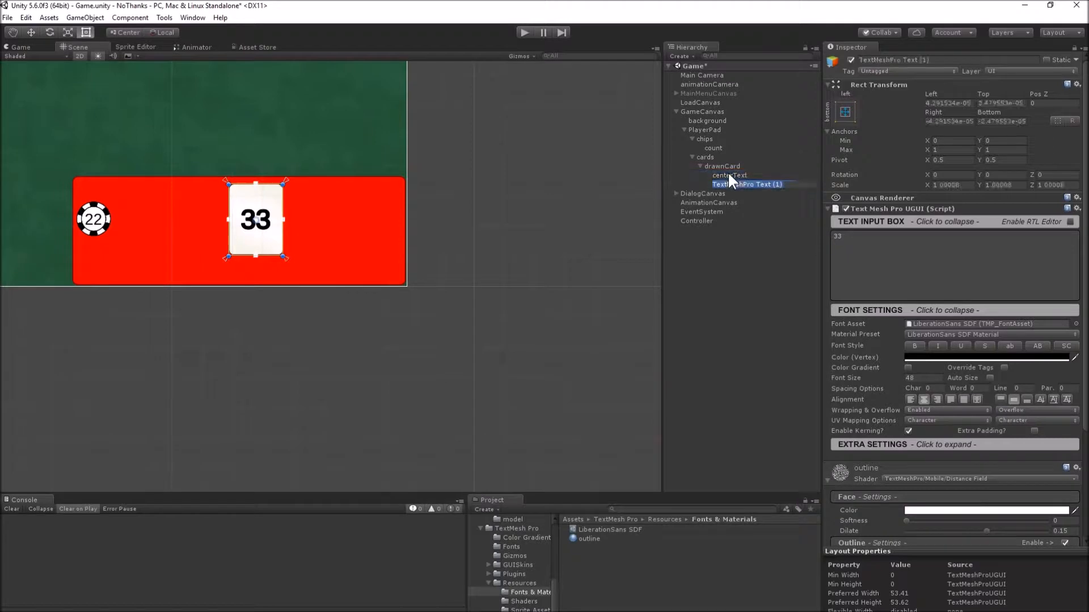
- Rename the duplicate to ulText and align it top-left as a small corner number
{"action": "left_click", "coordinate": [729, 184]}
{"action": "type", "text": "ulText"}
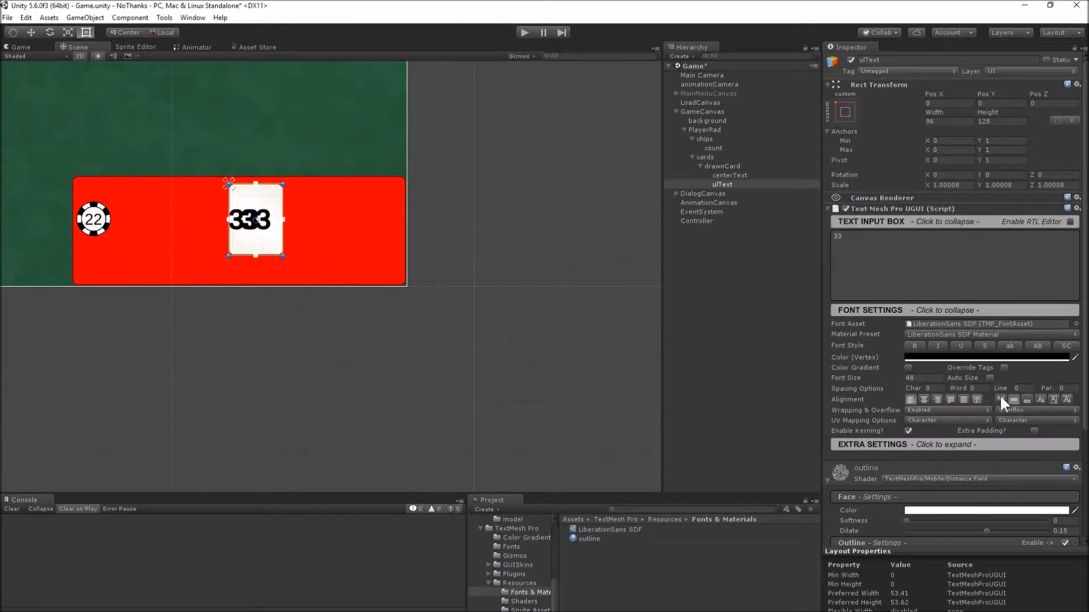
{"action": "left_click", "coordinate": [1000, 399]}
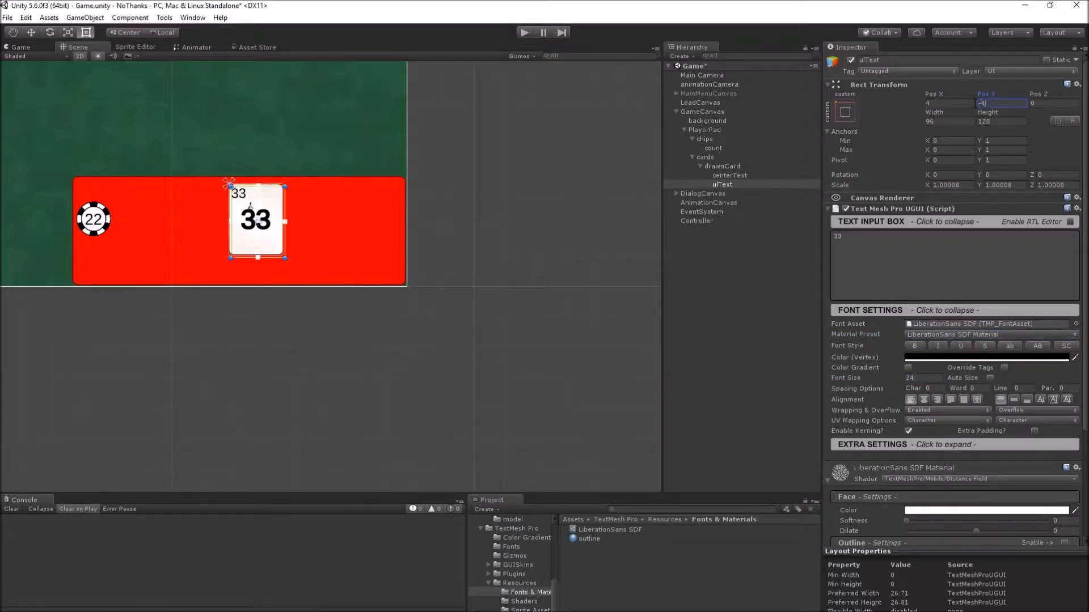
{"action": "left_click", "coordinate": [722, 166]}
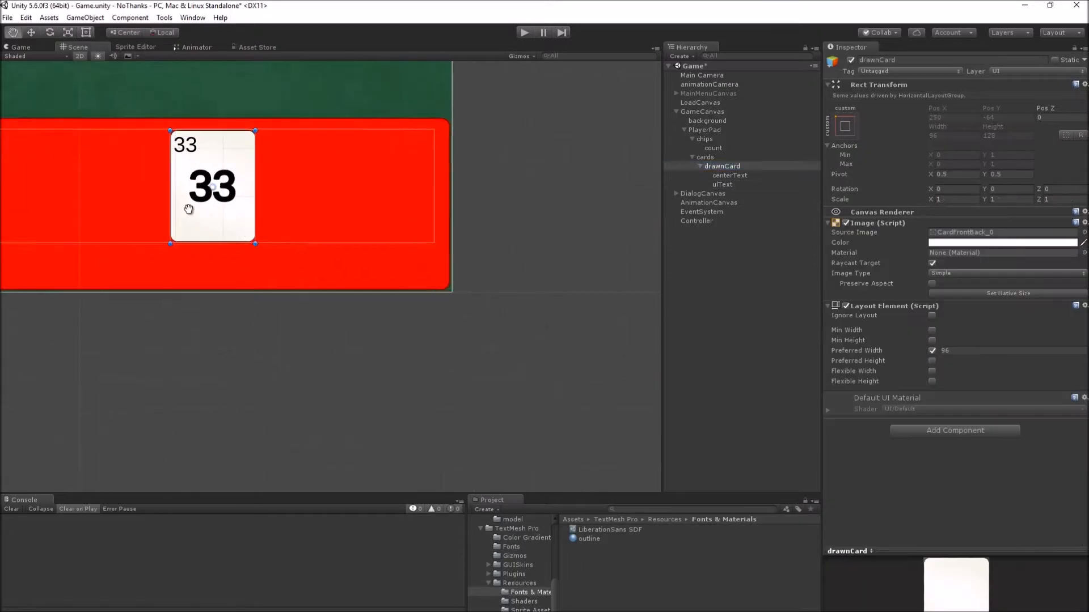
{"action": "left_click", "coordinate": [722, 184]}
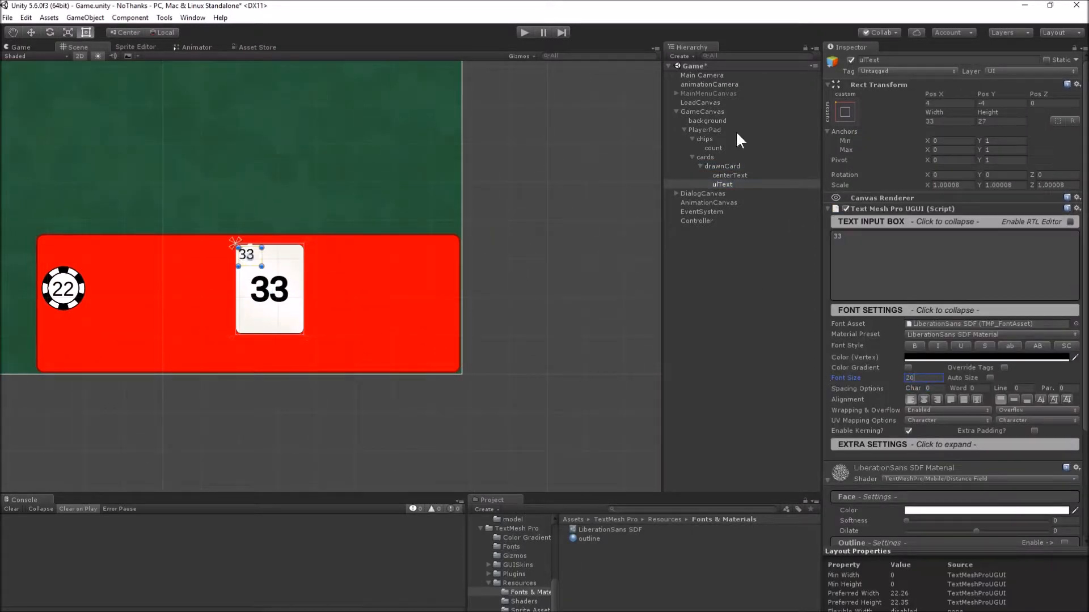
{"action": "left_click", "coordinate": [729, 175]}
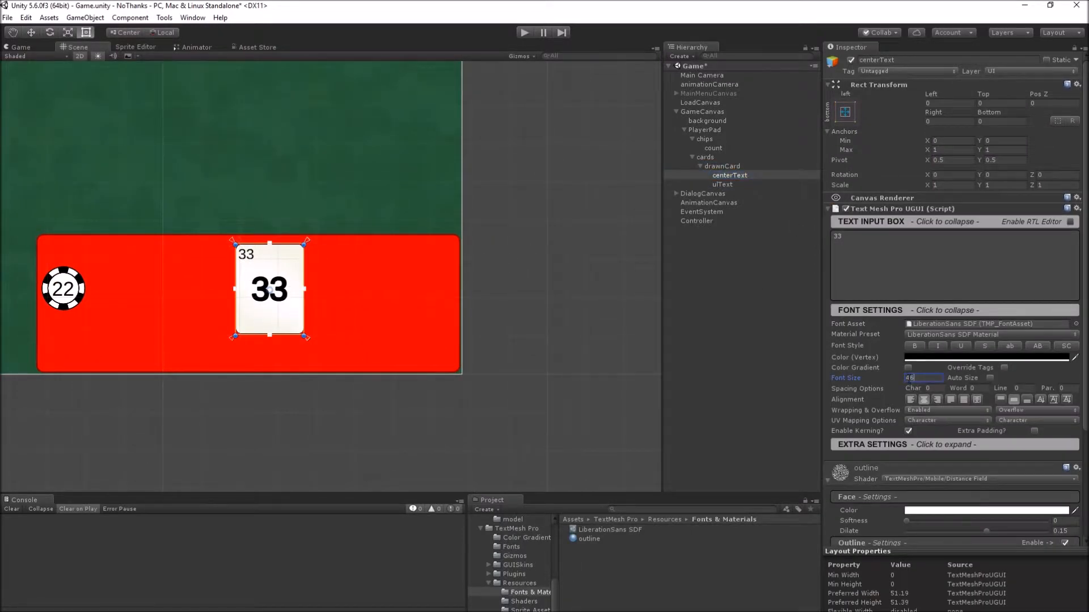
- Duplicate drawnCard into a row and set the cards layout Spacing to -70 so they overlap
{"action": "left_click", "coordinate": [948, 103]}
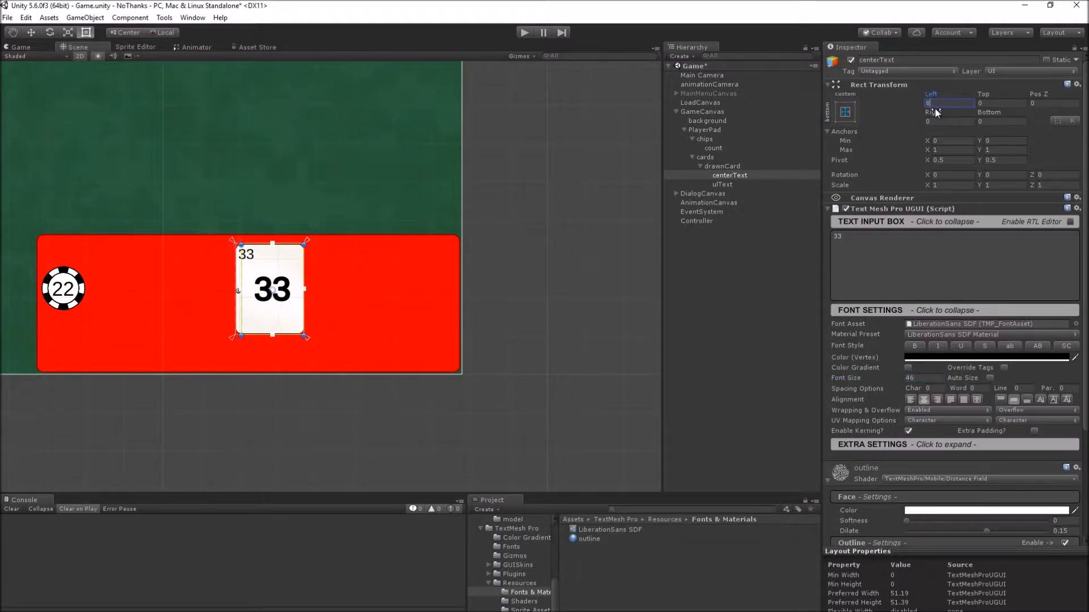
{"action": "left_click", "coordinate": [704, 157]}
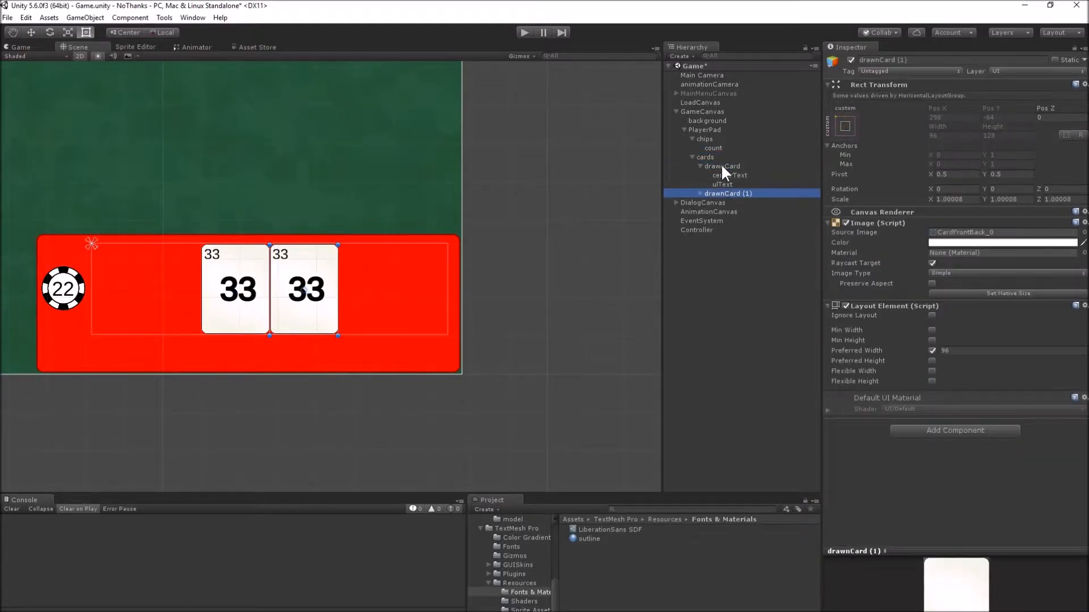
{"action": "left_click", "coordinate": [705, 157]}
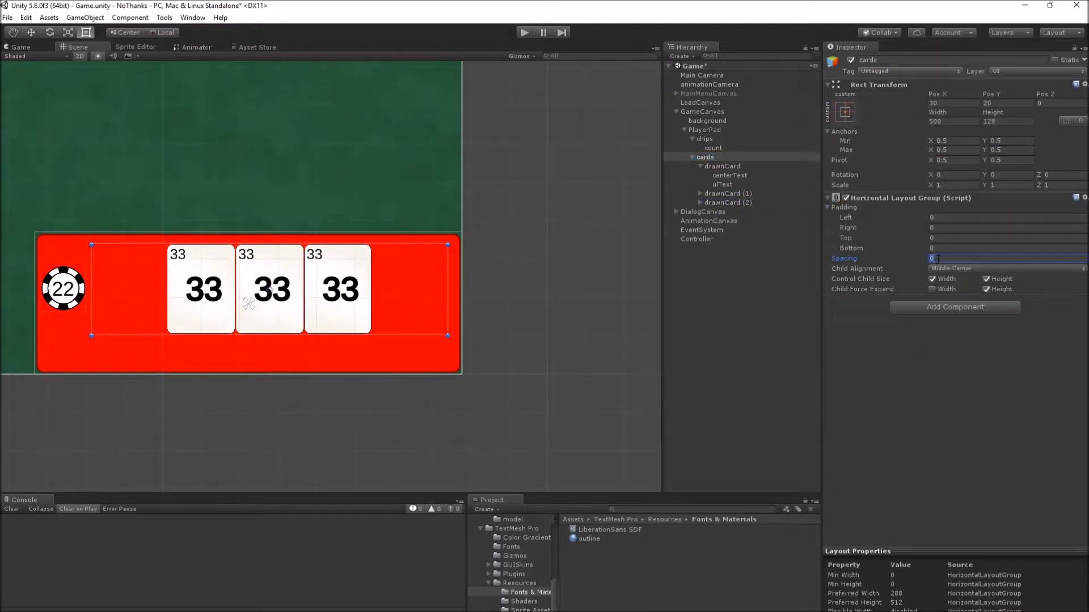
{"action": "type", "text": "-70"}
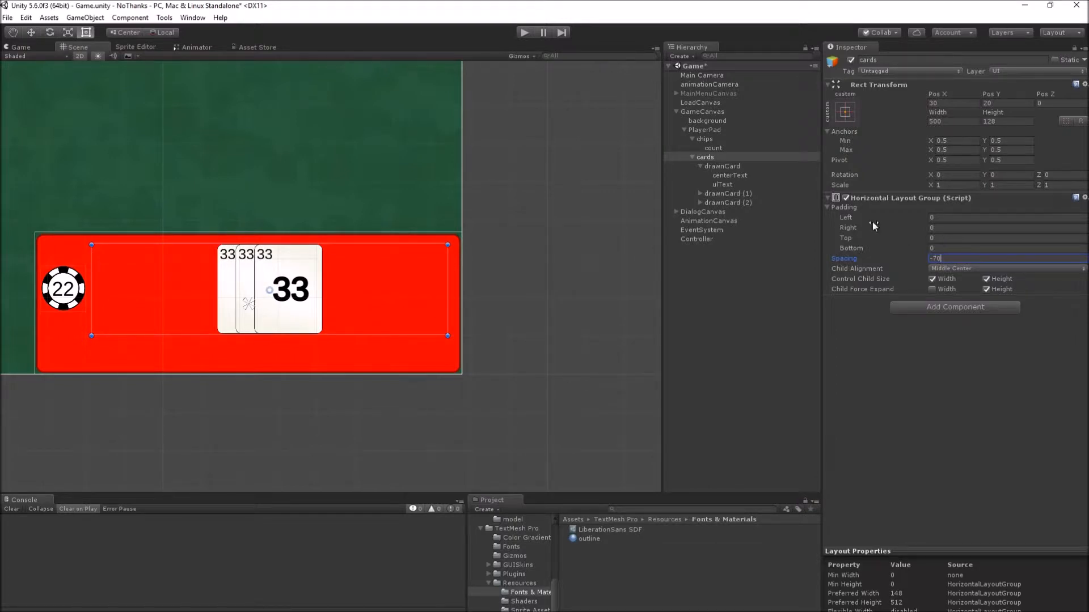
{"action": "right_click", "coordinate": [705, 157]}
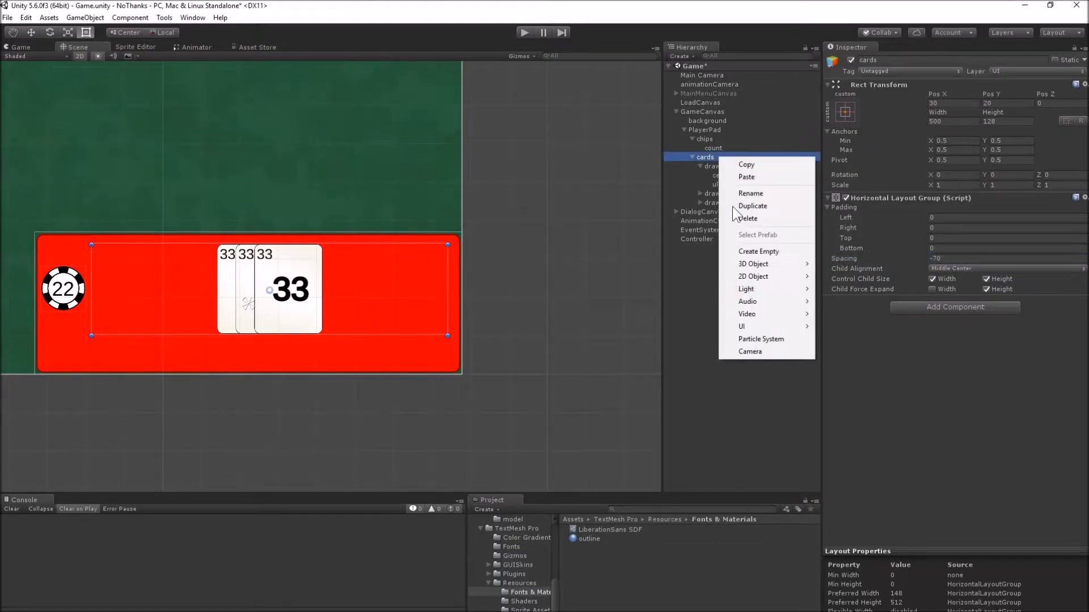
- Create a spacer under cards with a Layout Element of preferred width 160
{"action": "left_click", "coordinate": [759, 251]}
{"action": "type", "text": "spacer"}
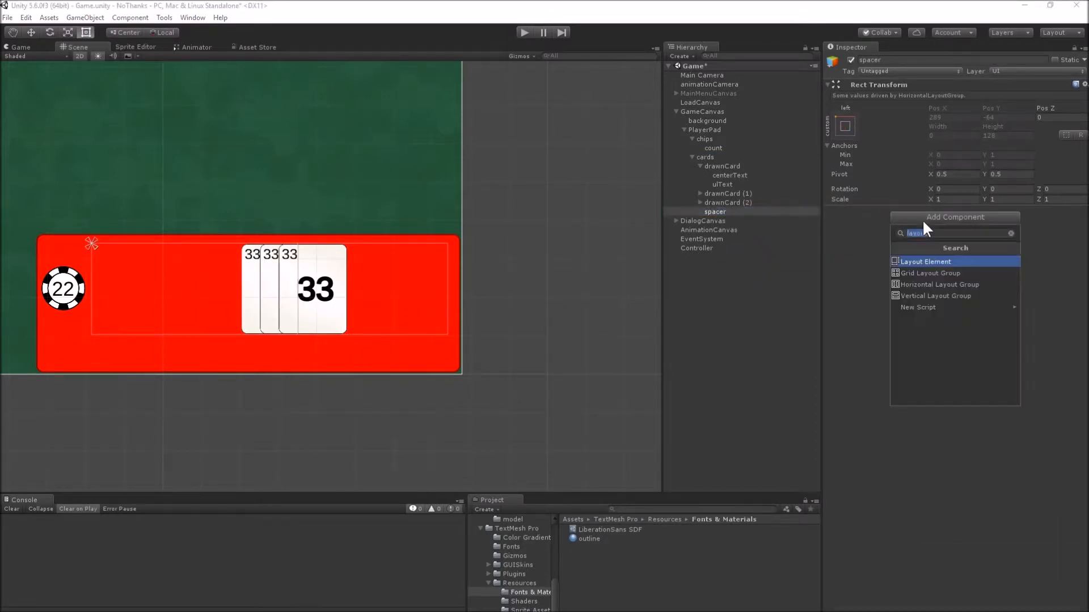
{"action": "left_click", "coordinate": [926, 261]}
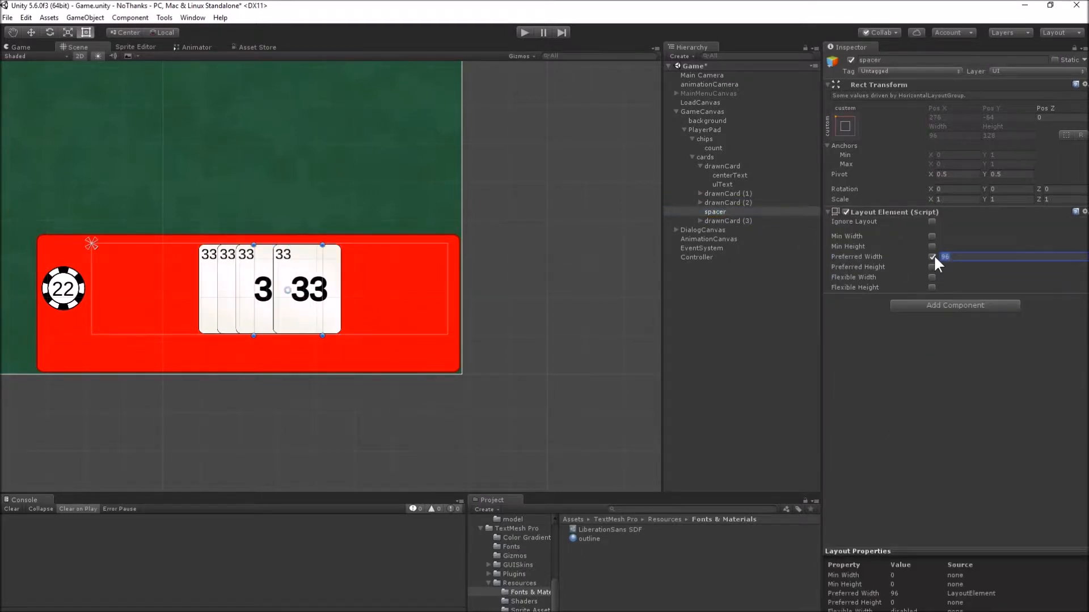
{"action": "type", "text": "160"}
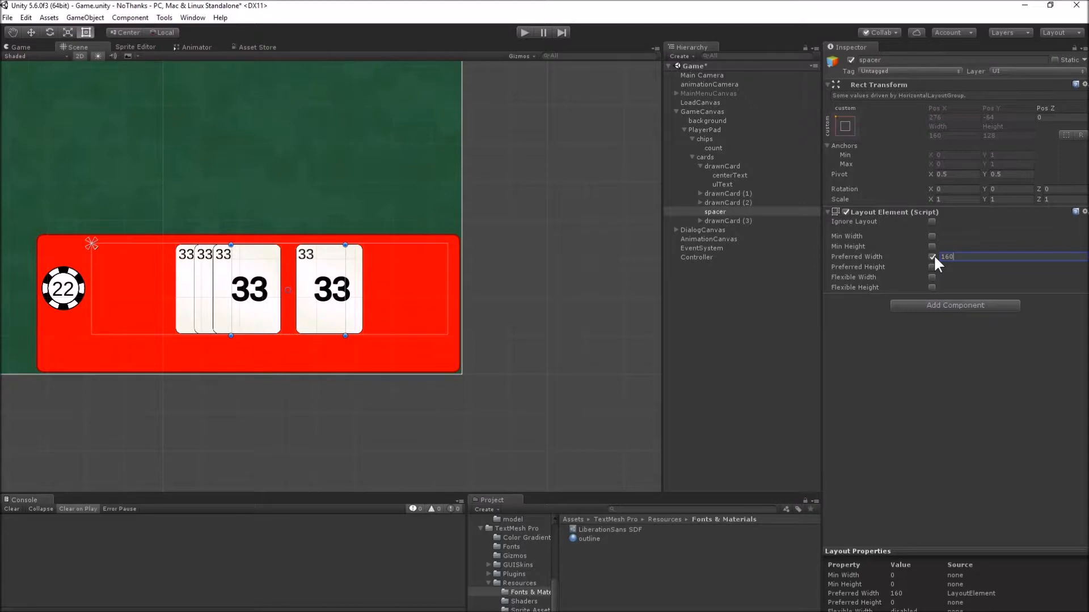
{"action": "mouse_move", "coordinate": [730, 196]}
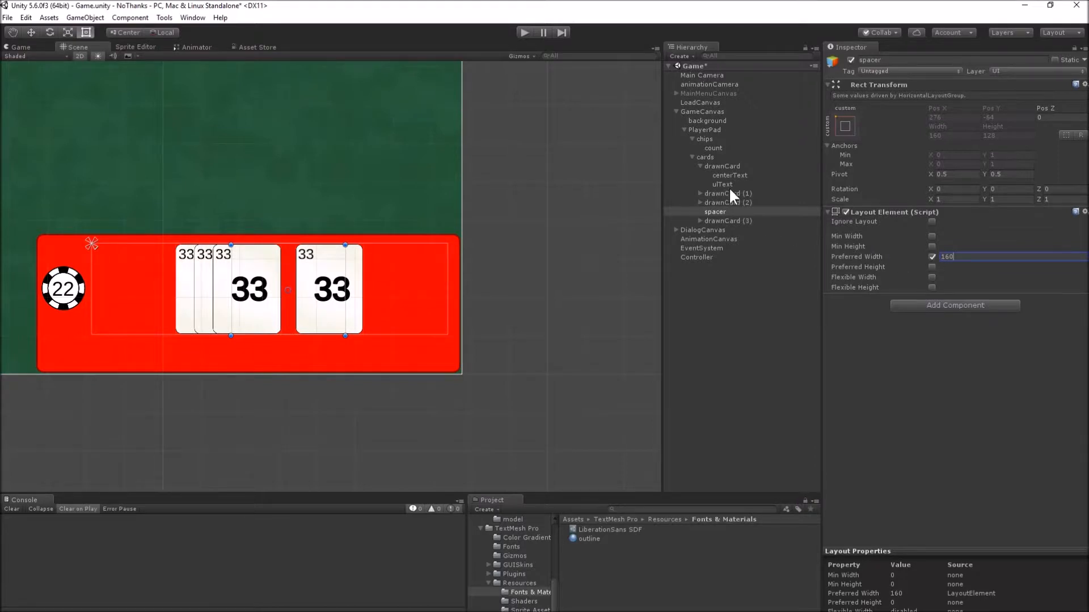
- Create scoreLine under PlayerPad with a TextMeshPro label of font size 24
{"action": "right_click", "coordinate": [700, 130]}
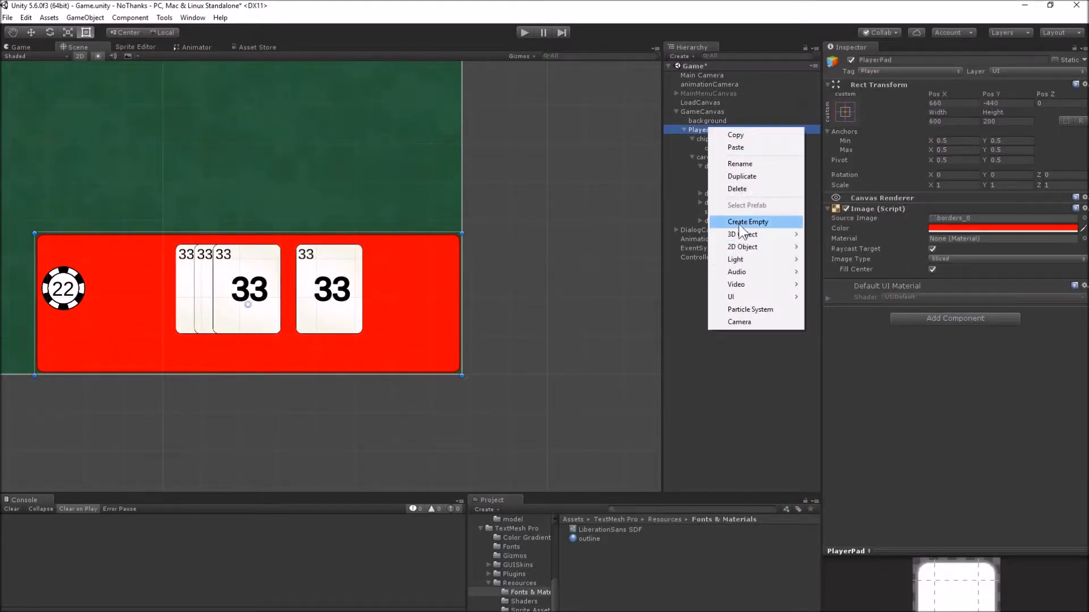
{"action": "left_click", "coordinate": [747, 222]}
{"action": "type", "text": "scoreLine"}
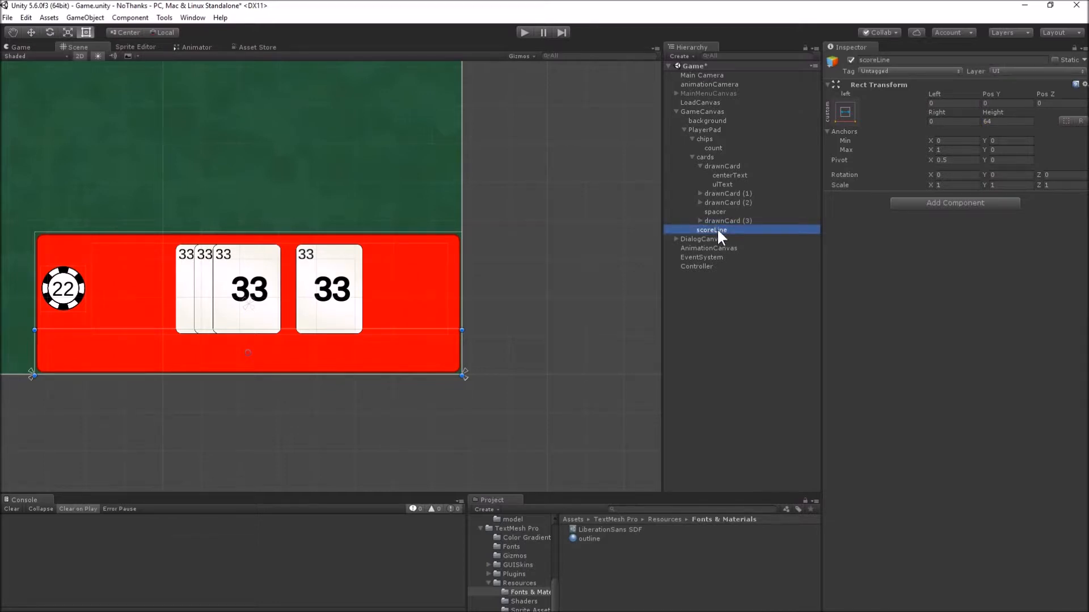
{"action": "right_click", "coordinate": [710, 230]}
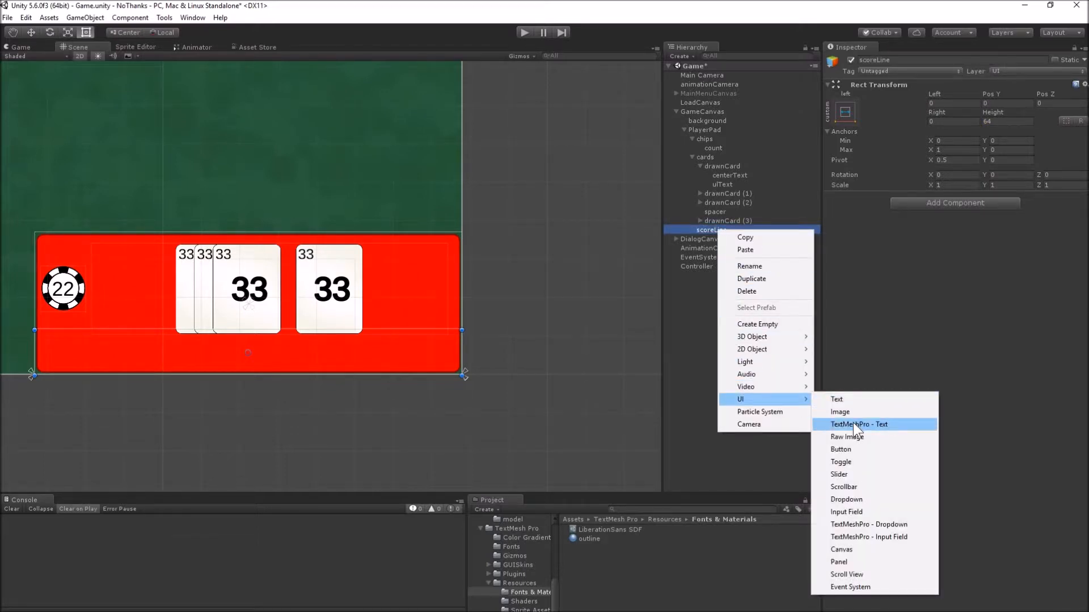
{"action": "left_click", "coordinate": [858, 424]}
{"action": "type", "text": "Score"}
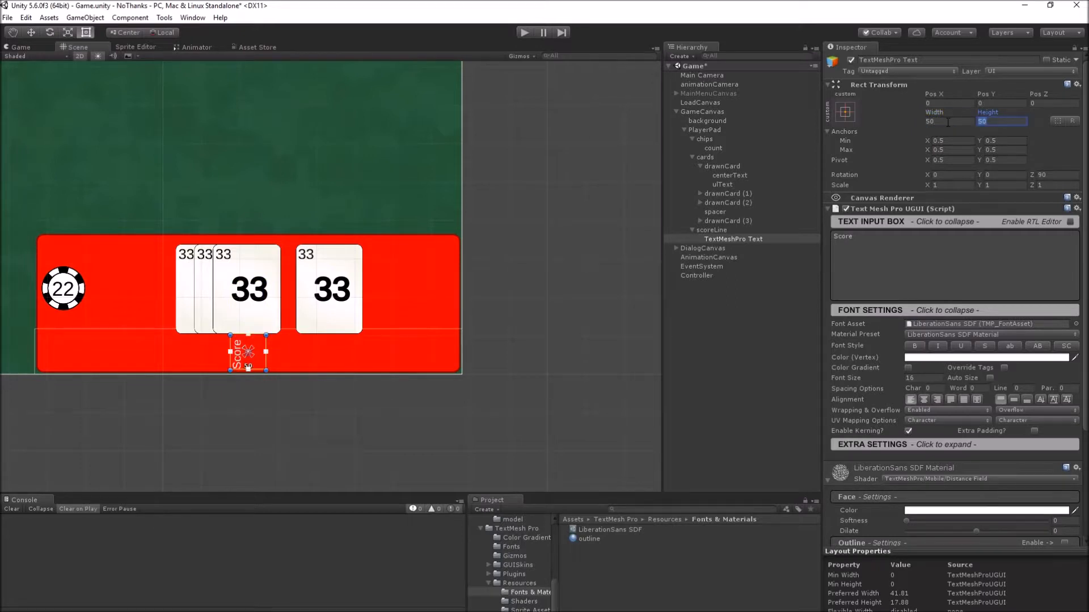
{"action": "type", "text": "24"}
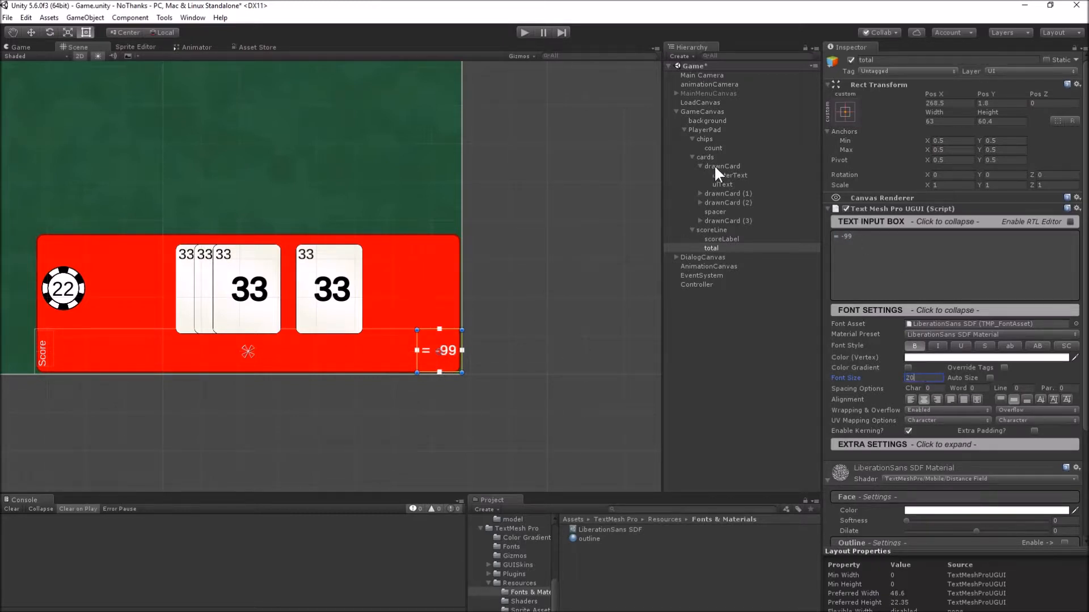
- Duplicate the chips count text as 'score' reading 22 and move it below the chips
{"action": "left_click", "coordinate": [719, 156]}
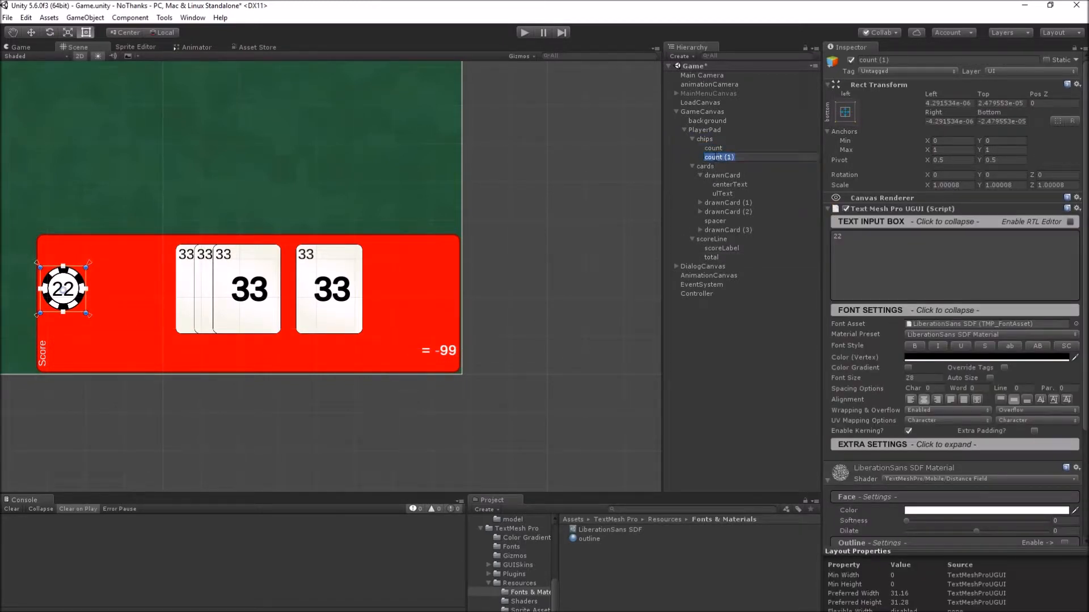
{"action": "left_click", "coordinate": [712, 156]}
{"action": "type", "text": "score"}
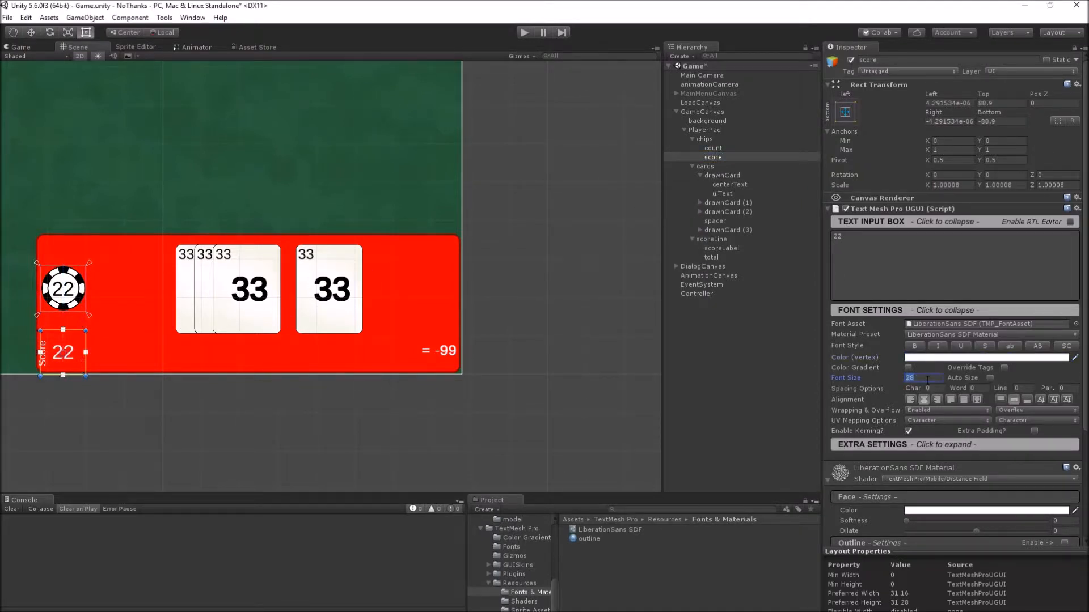
- Duplicate the first card's ulText as scoreText showing -33 at Pos Y -140.4
{"action": "left_click", "coordinate": [721, 193]}
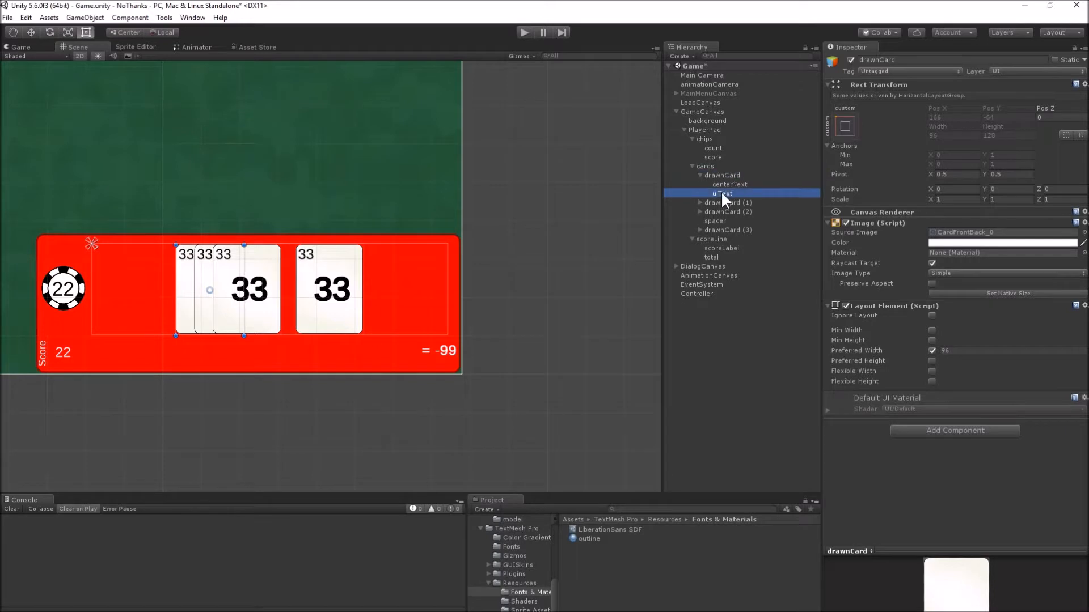
{"action": "left_click", "coordinate": [728, 202]}
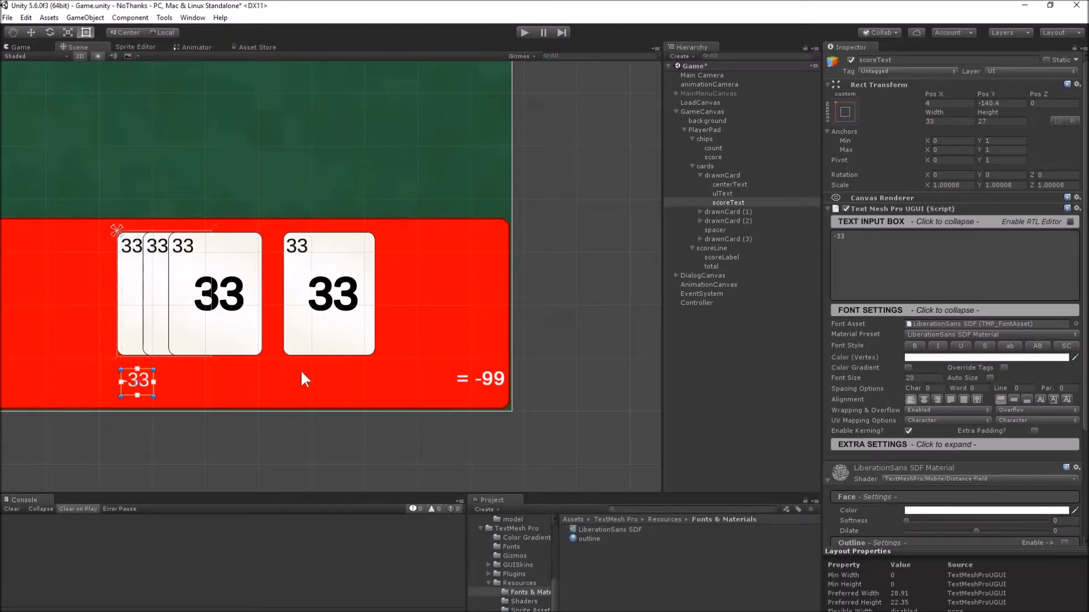
{"action": "left_click", "coordinate": [723, 175]}
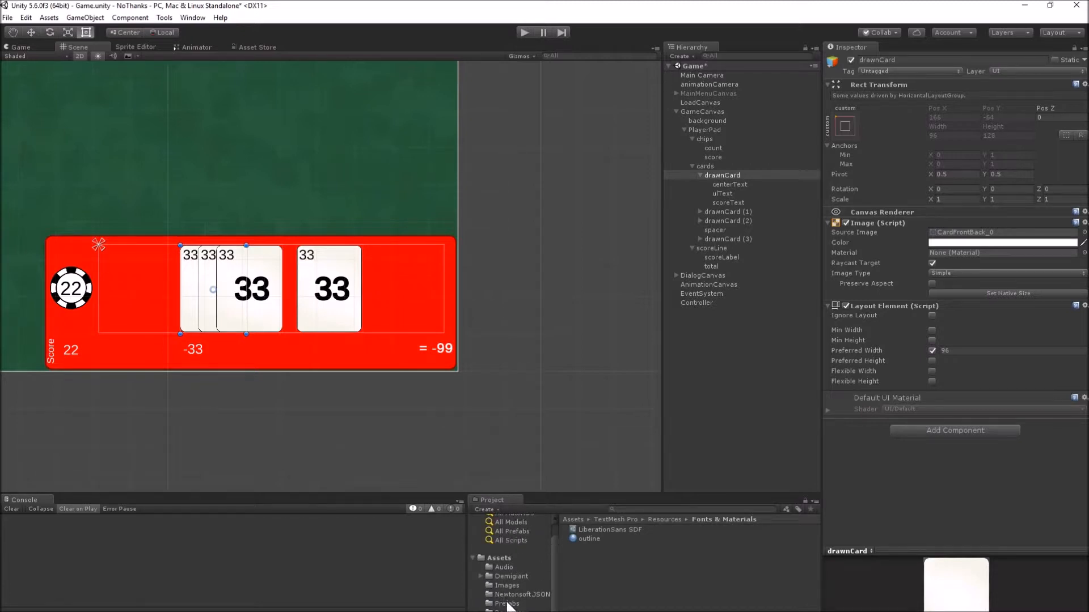
- Drag drawnCard and spacer from the Hierarchy into Assets/Prefabs to make them prefabs
{"action": "left_click", "coordinate": [507, 604]}
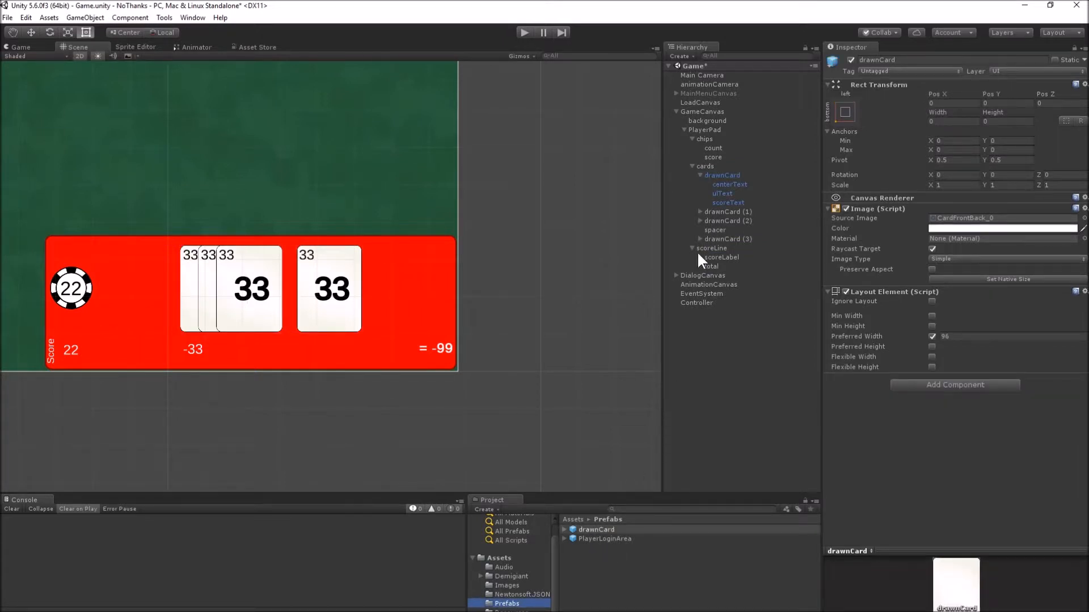
{"action": "left_click", "coordinate": [713, 231]}
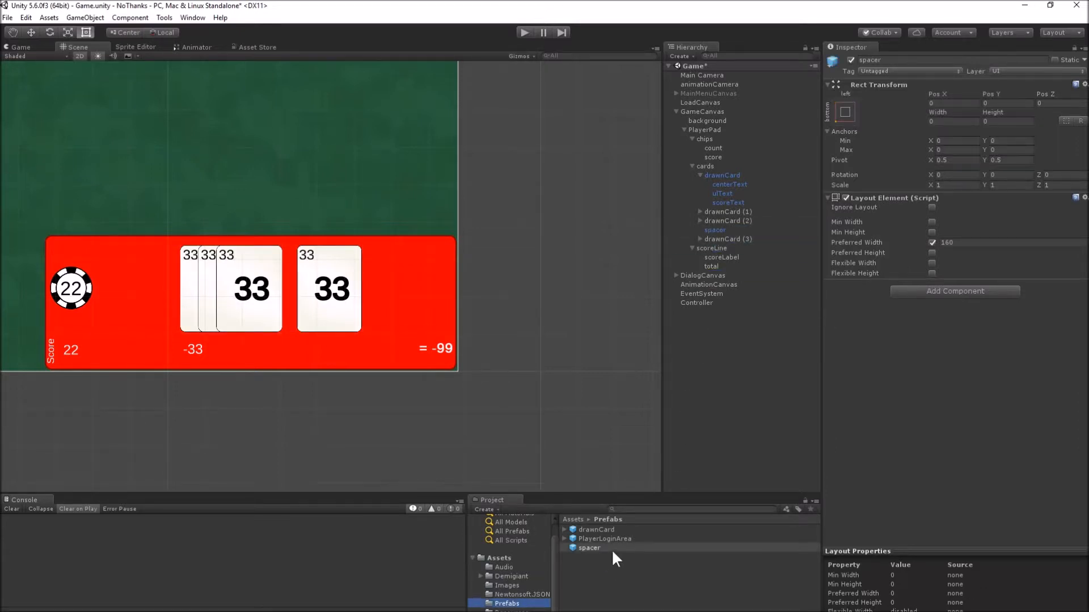
{"action": "mouse_move", "coordinate": [704, 180]}
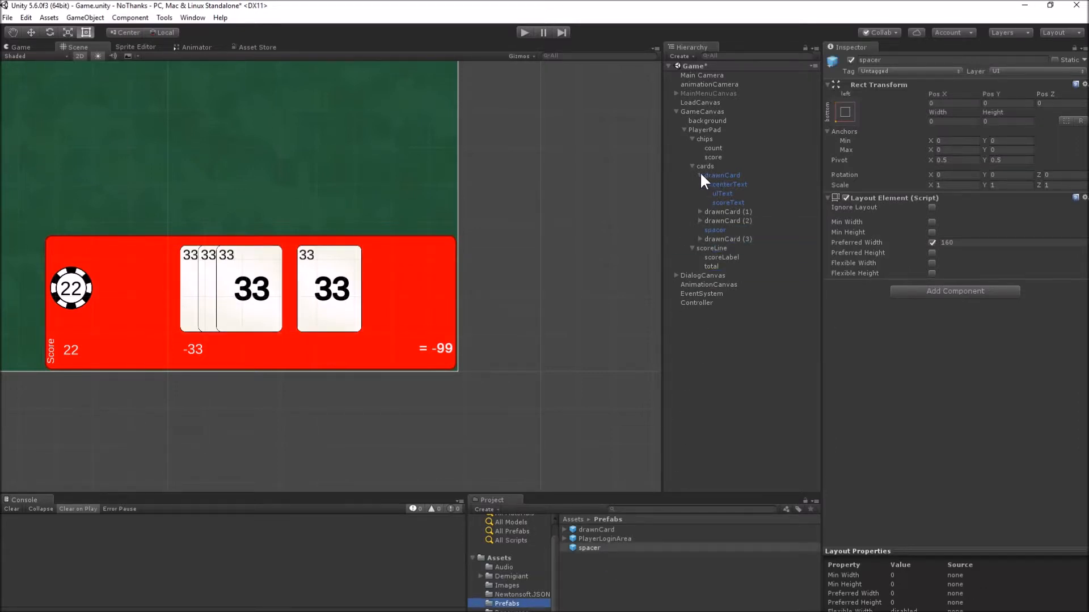
{"action": "left_click", "coordinate": [721, 174]}
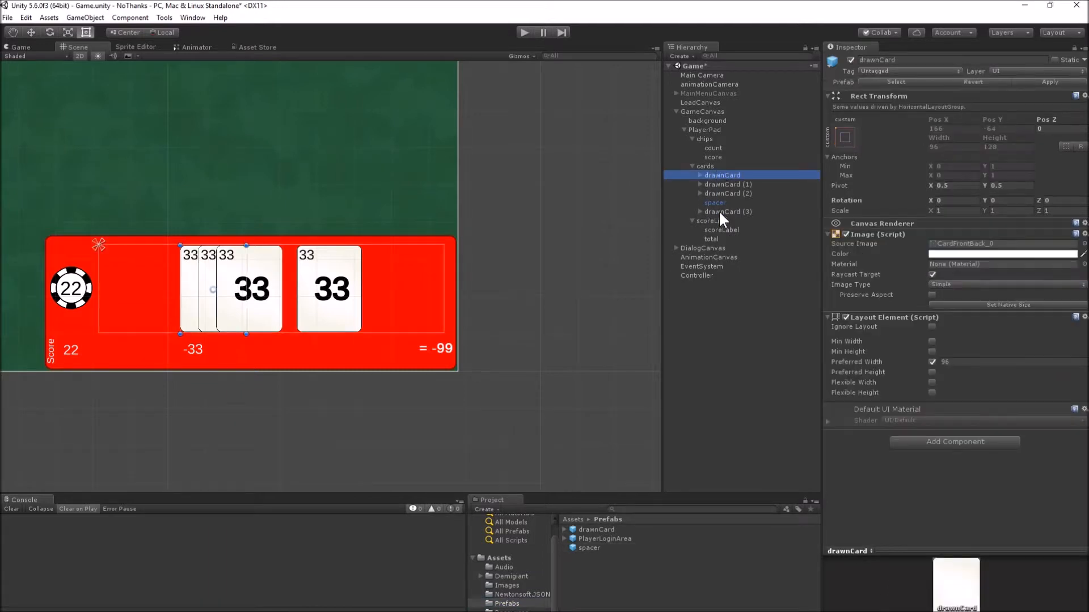
{"action": "left_click", "coordinate": [726, 212]}
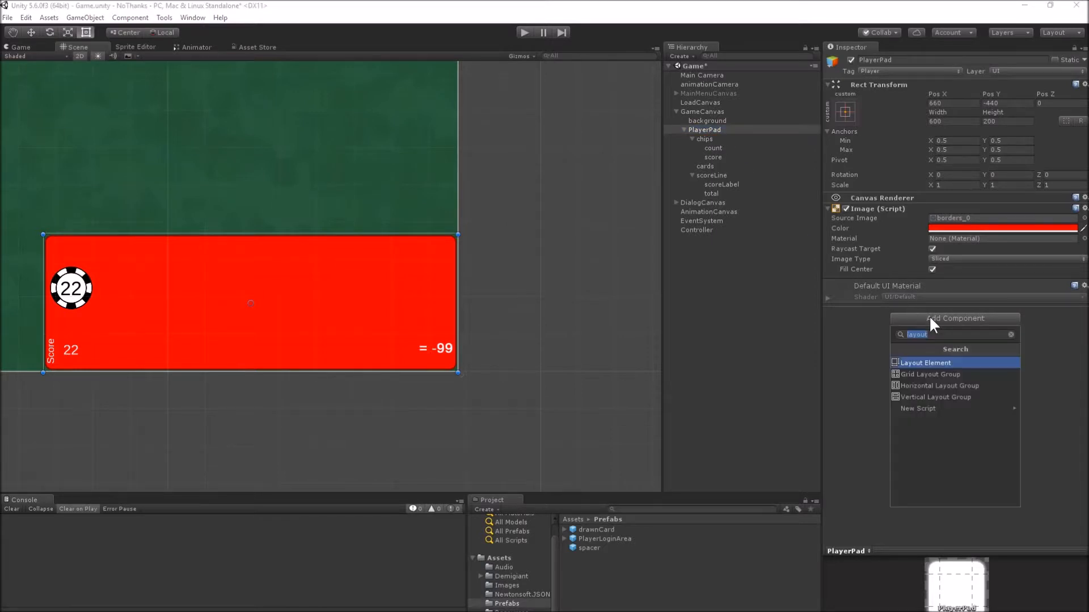
- Search 'player' in Add Component and attach the Player GUI script to PlayerPad
{"action": "type", "text": "player"}
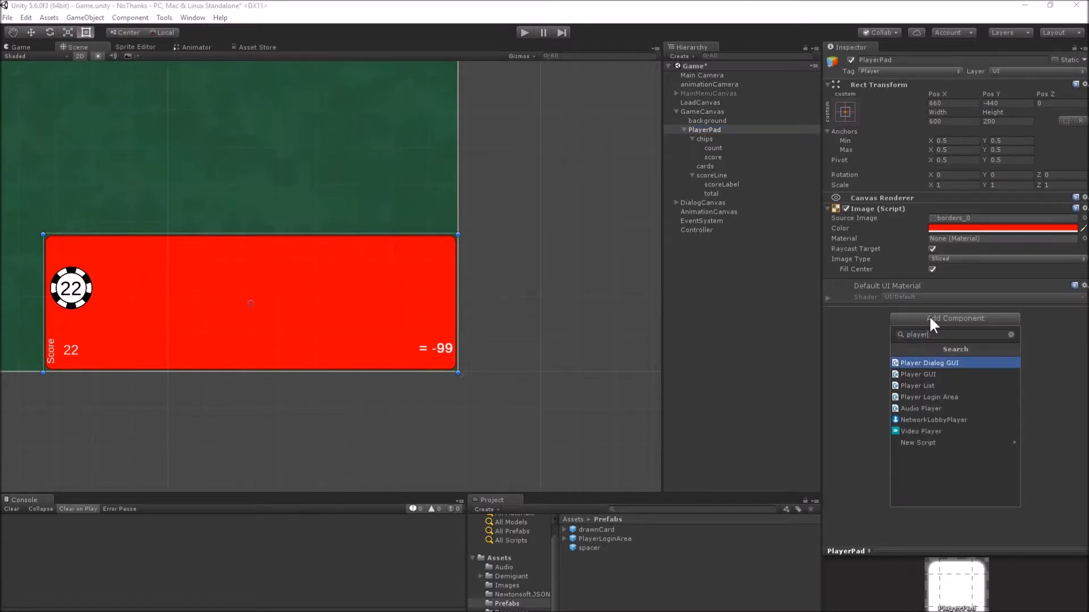
{"action": "left_click", "coordinate": [918, 374]}
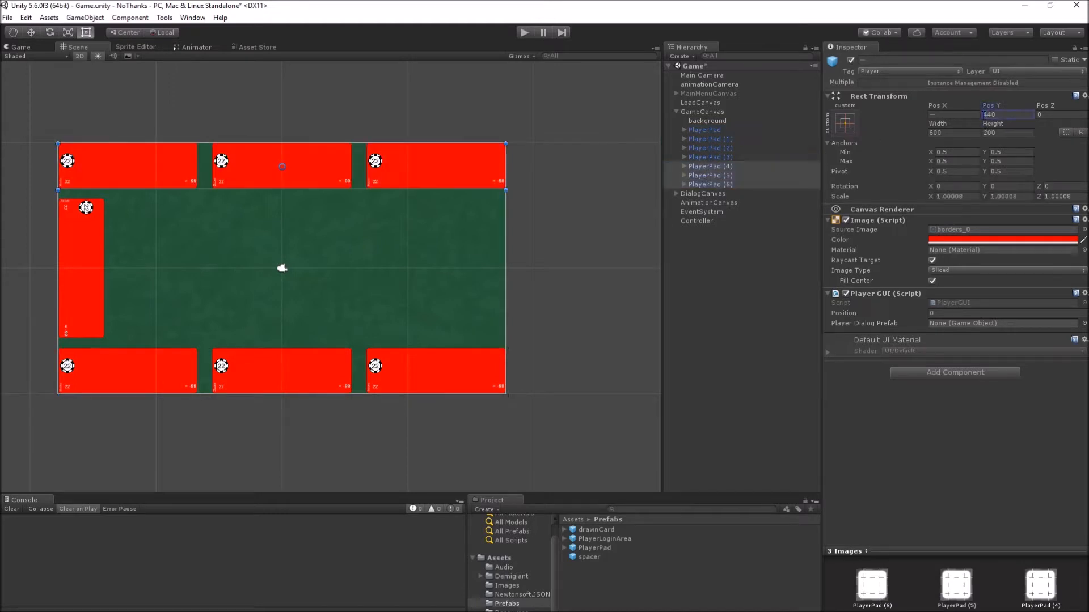
- Check the pad copies carry distinct Player GUI Position numbers such as 1 and 5
{"action": "left_click", "coordinate": [710, 139]}
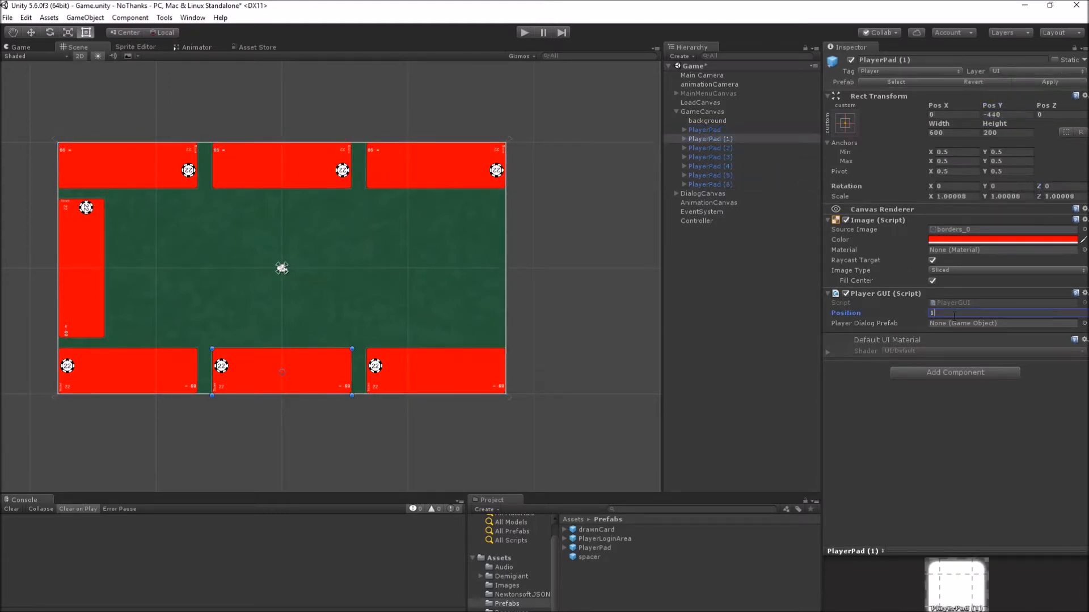
{"action": "left_click", "coordinate": [710, 175]}
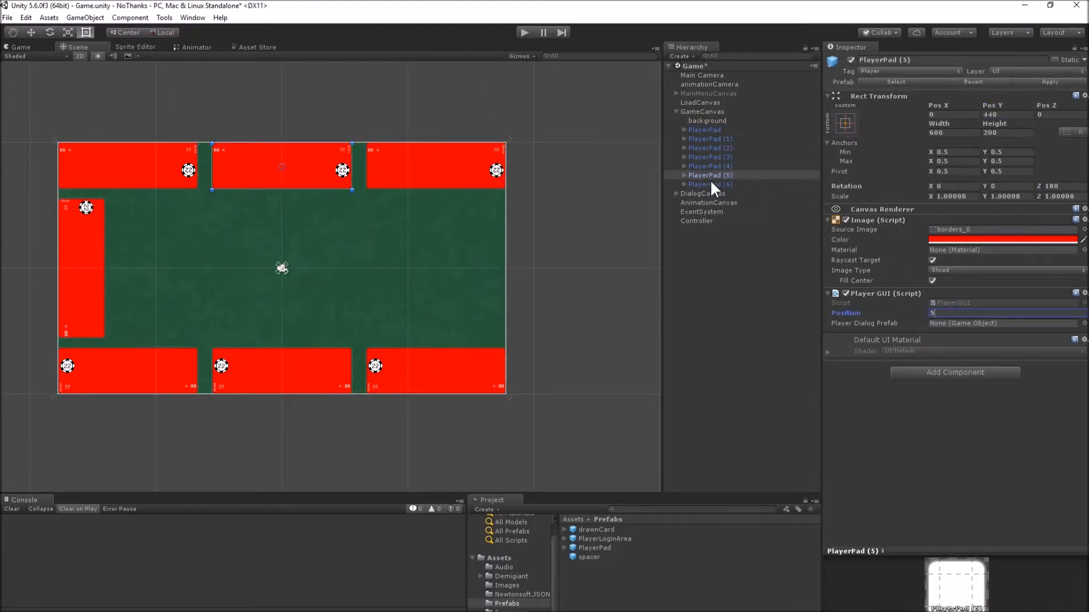
{"action": "left_click", "coordinate": [702, 193]}
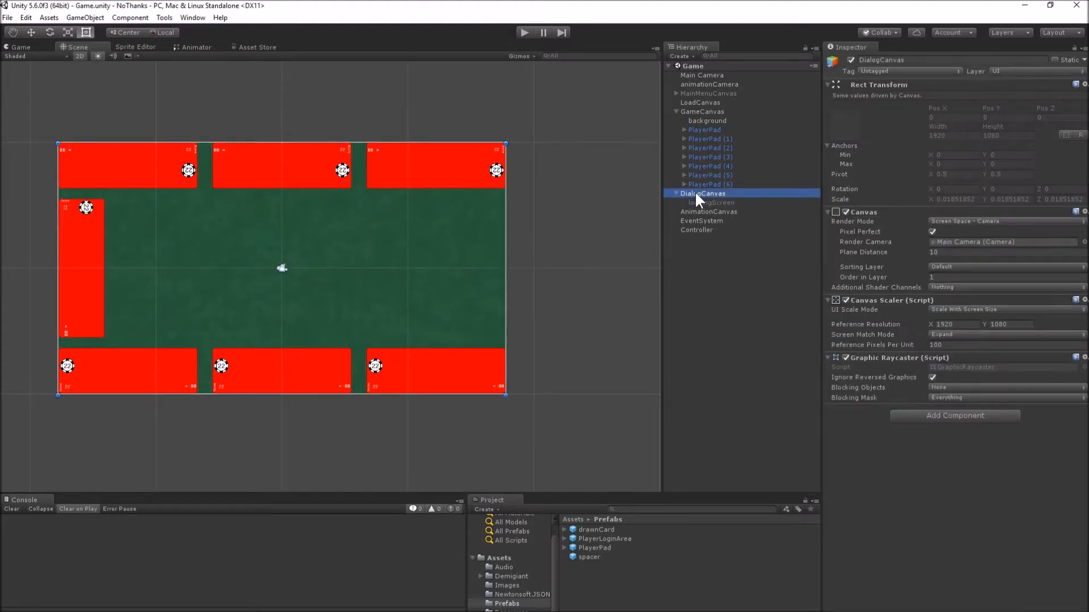
- Create an empty playerDialogs object under DialogCanvas sized 600x200 at 660,-440
{"action": "right_click", "coordinate": [701, 193]}
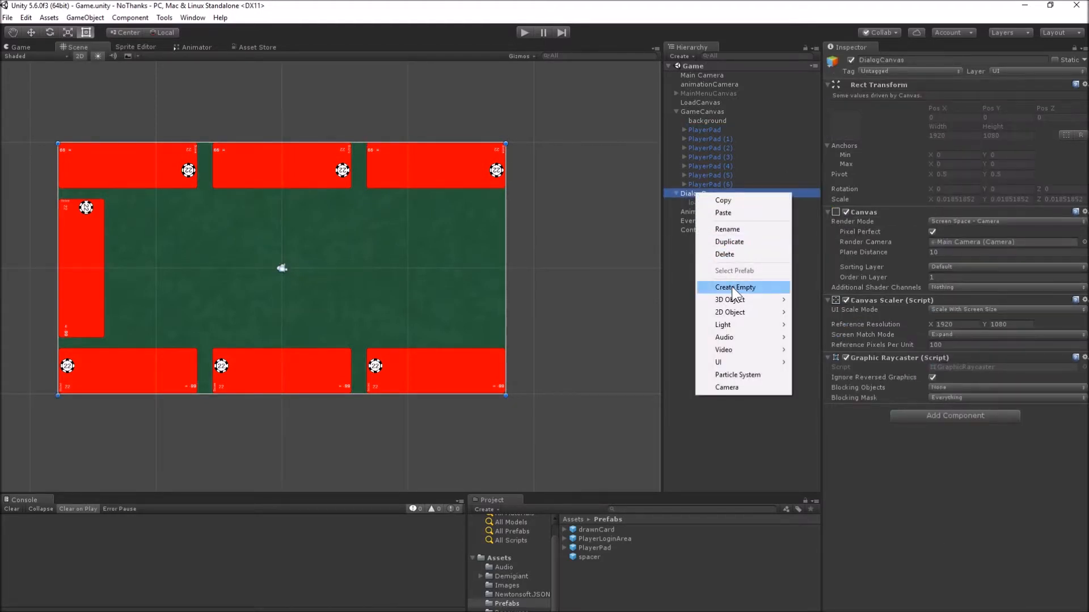
{"action": "left_click", "coordinate": [734, 287]}
{"action": "type", "text": "playerDialogs"}
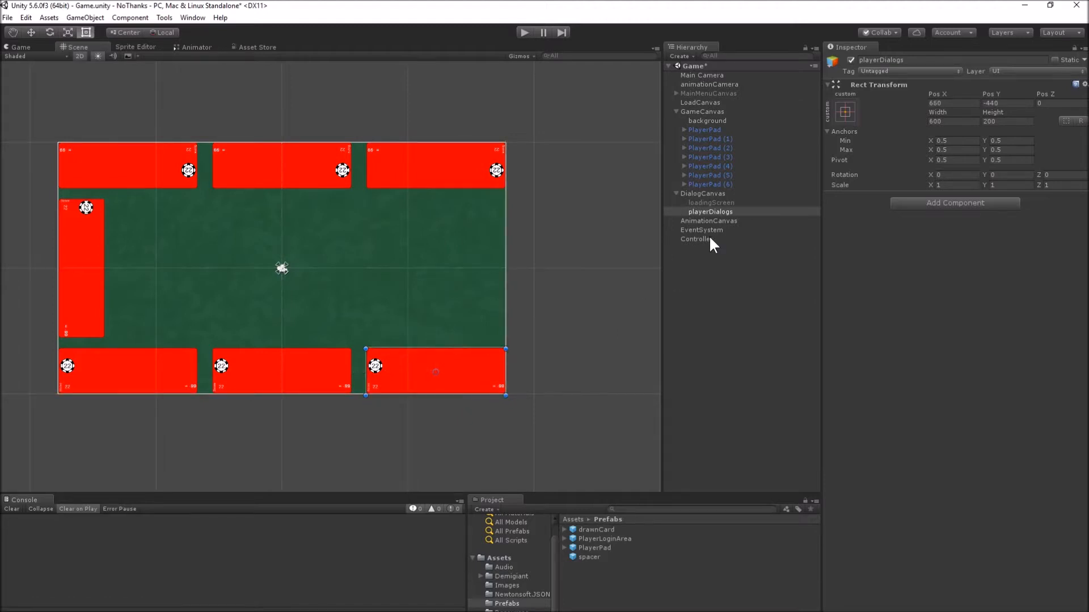
- Attach the Player Dialog GUI script to playerDialogs and add a 'help' child
{"action": "left_click", "coordinate": [954, 203]}
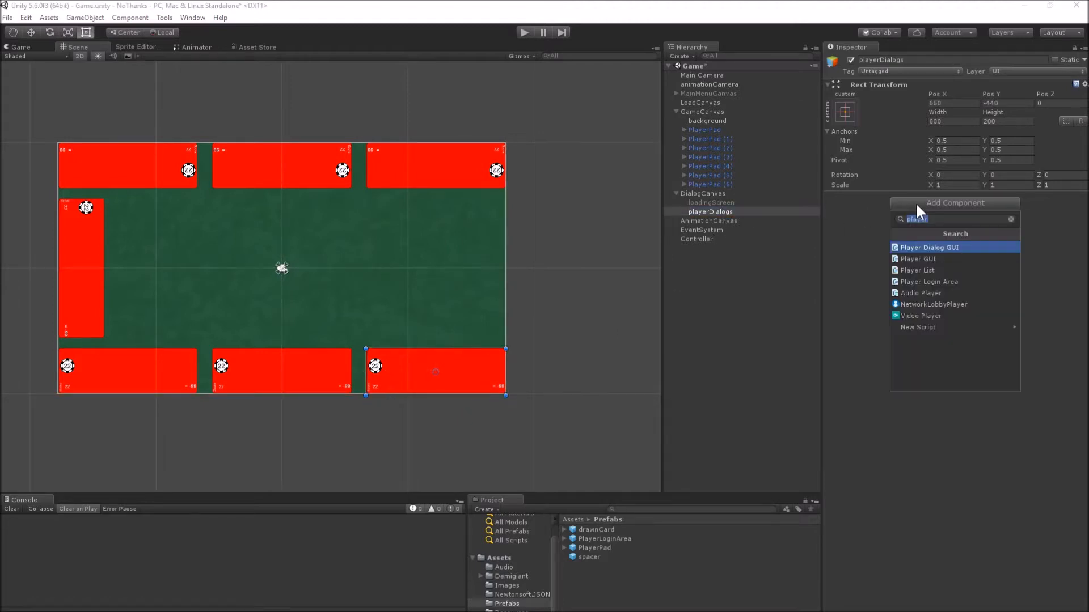
{"action": "left_click", "coordinate": [929, 247]}
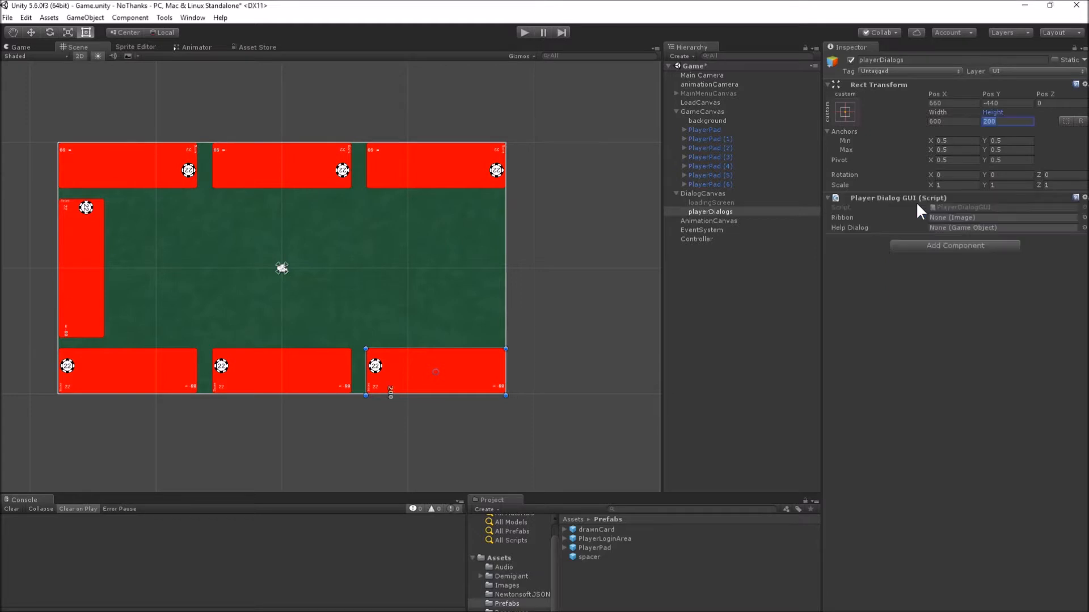
{"action": "mouse_move", "coordinate": [747, 222]}
{"action": "type", "text": "help"}
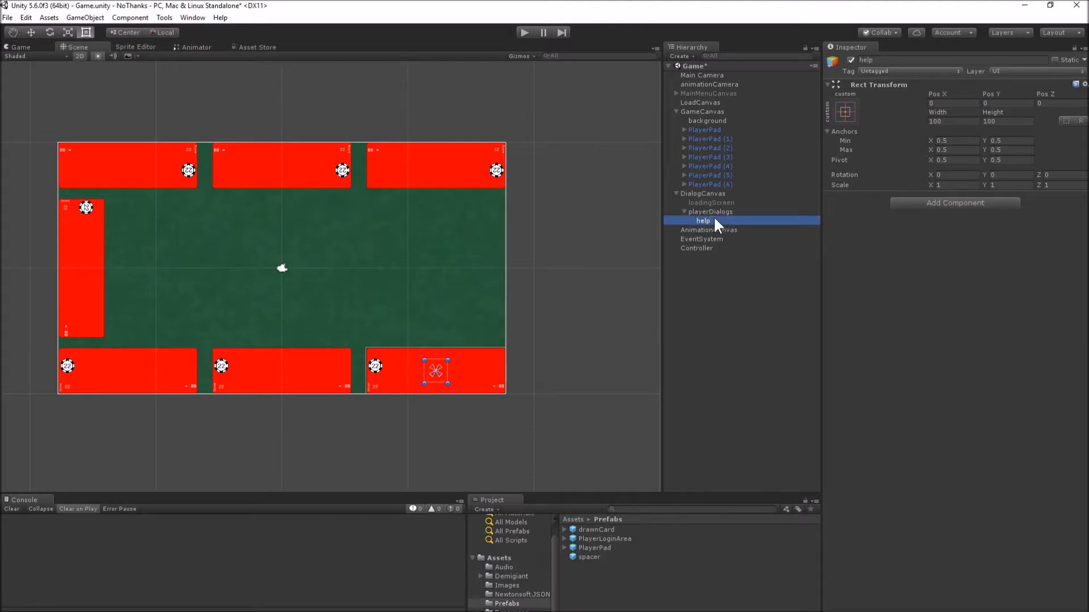
{"action": "right_click", "coordinate": [710, 212]}
{"action": "type", "text": "placeRibbon"}
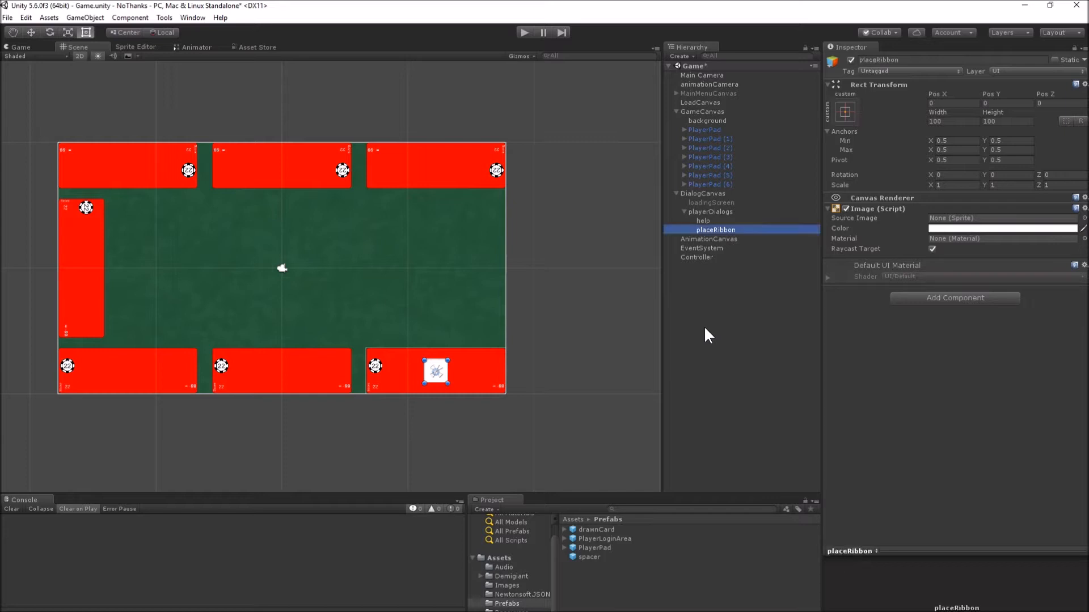
{"action": "mouse_move", "coordinate": [955, 298]}
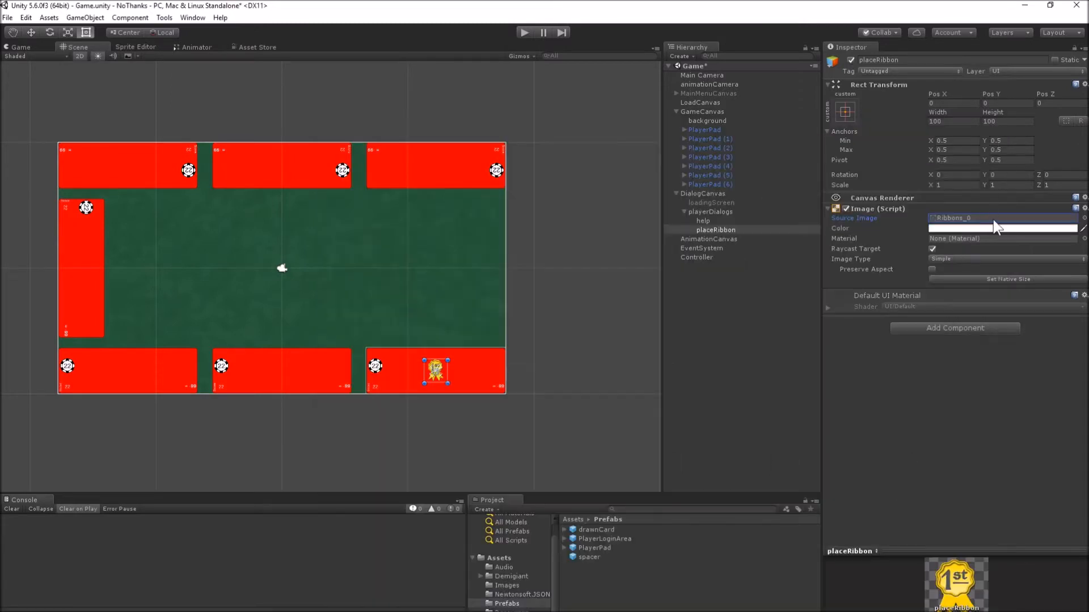
{"action": "mouse_move", "coordinate": [993, 232]}
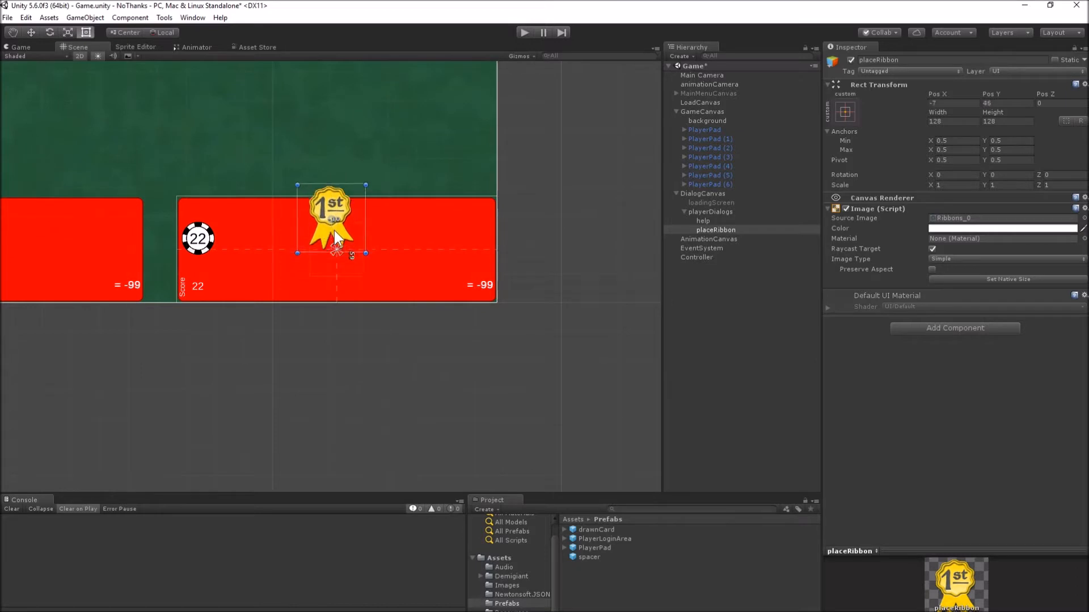
- Move the 128-size placeRibbon with the Ribbons_0 sprite just above the pad's top edge
{"action": "left_click_drag", "start_coordinate": [334, 222], "coordinate": [336, 174]}
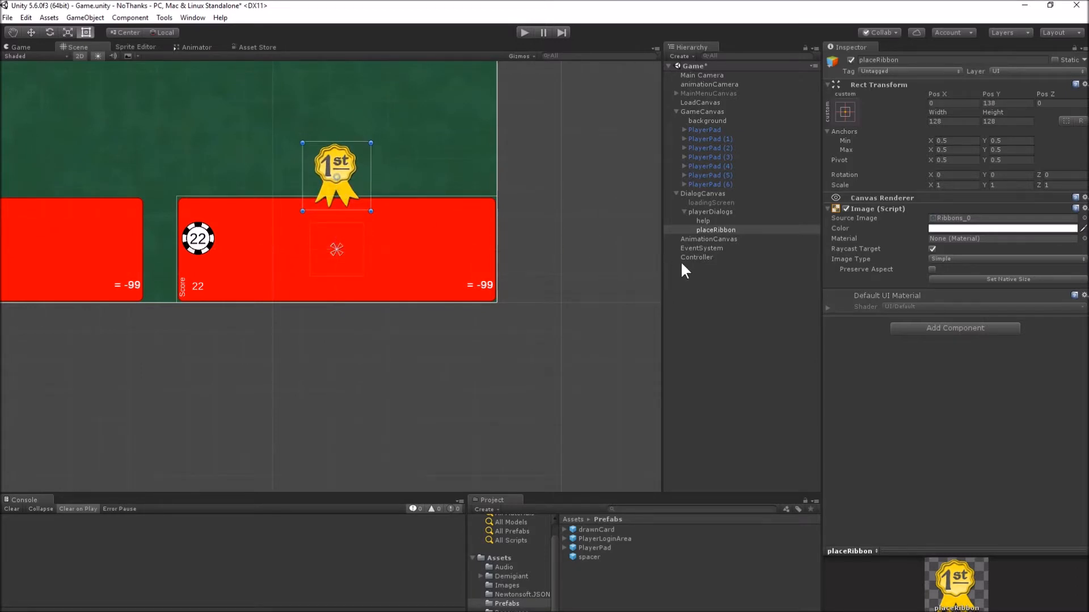
{"action": "left_click", "coordinate": [710, 212]}
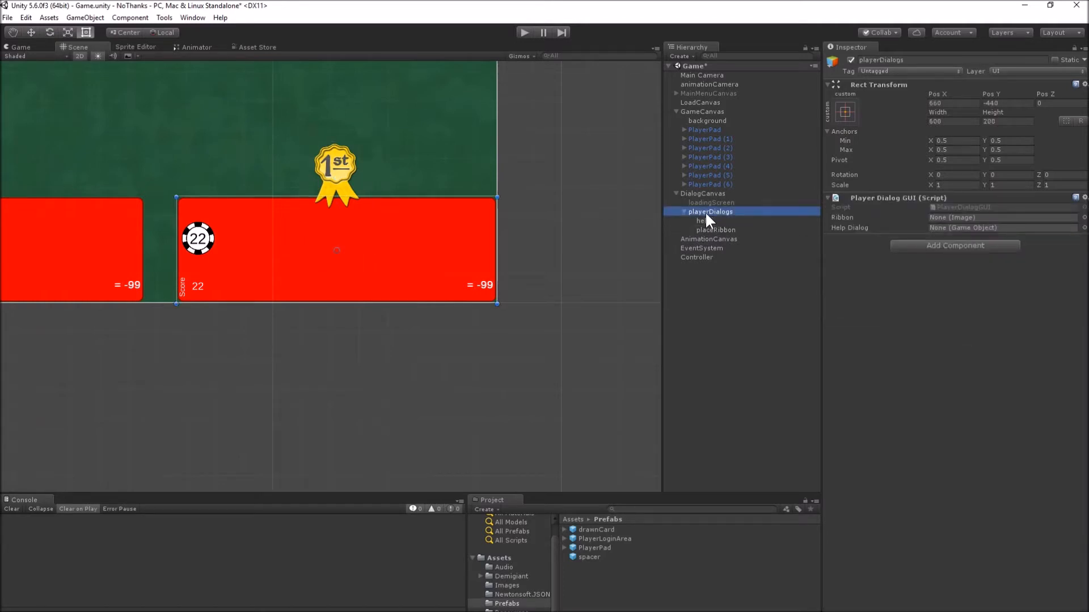
- Add a turnMarker UI image under playerDialogs with the gift icon, size 128 at Pos Y 138
{"action": "right_click", "coordinate": [710, 211]}
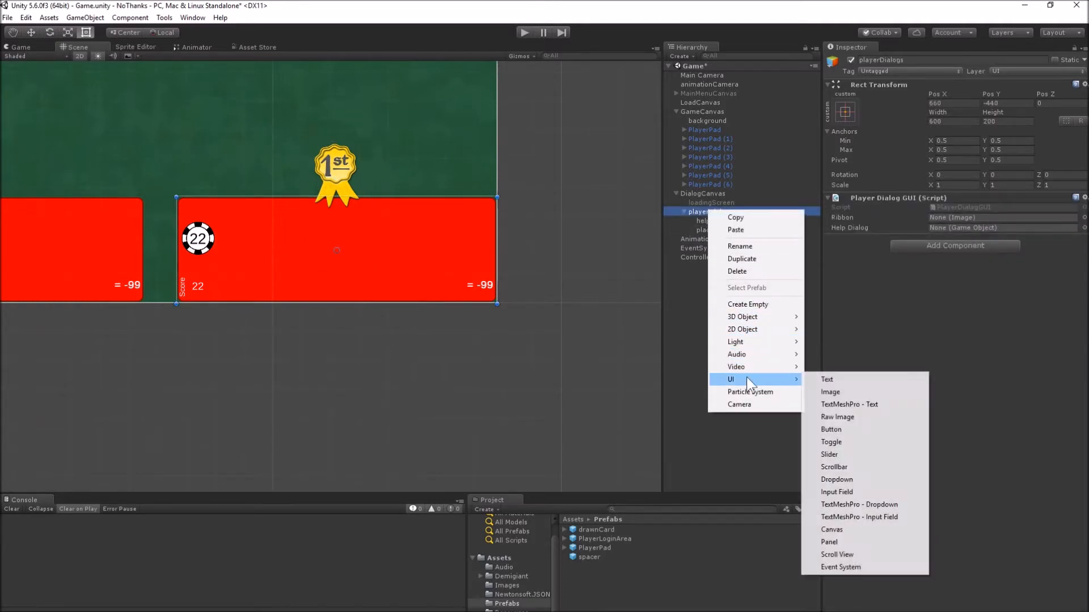
{"action": "left_click", "coordinate": [829, 392]}
{"action": "type", "text": "turnMar"}
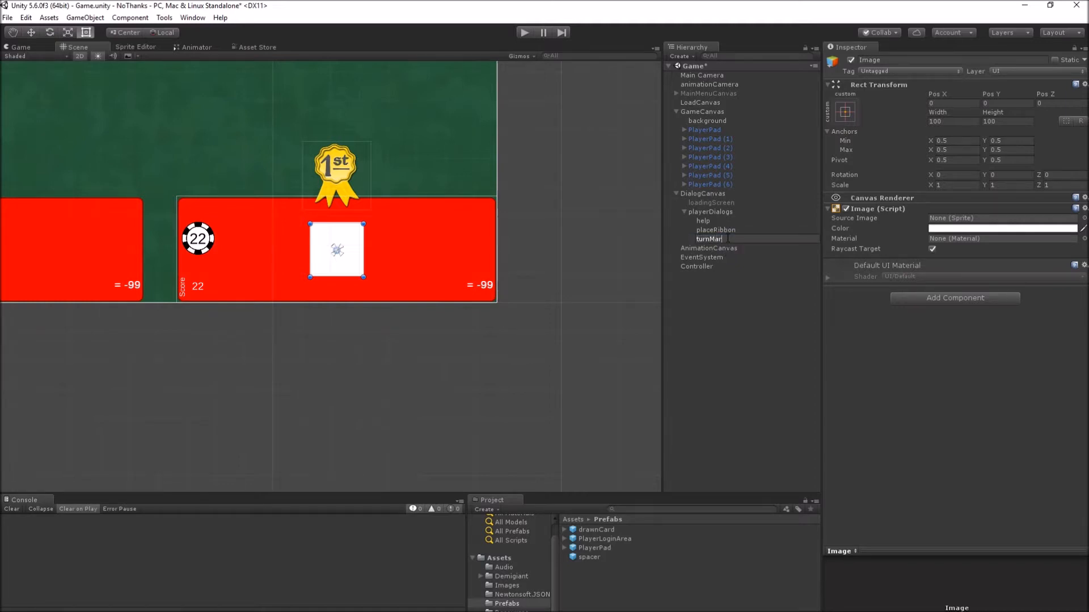
{"action": "left_click", "coordinate": [708, 240]}
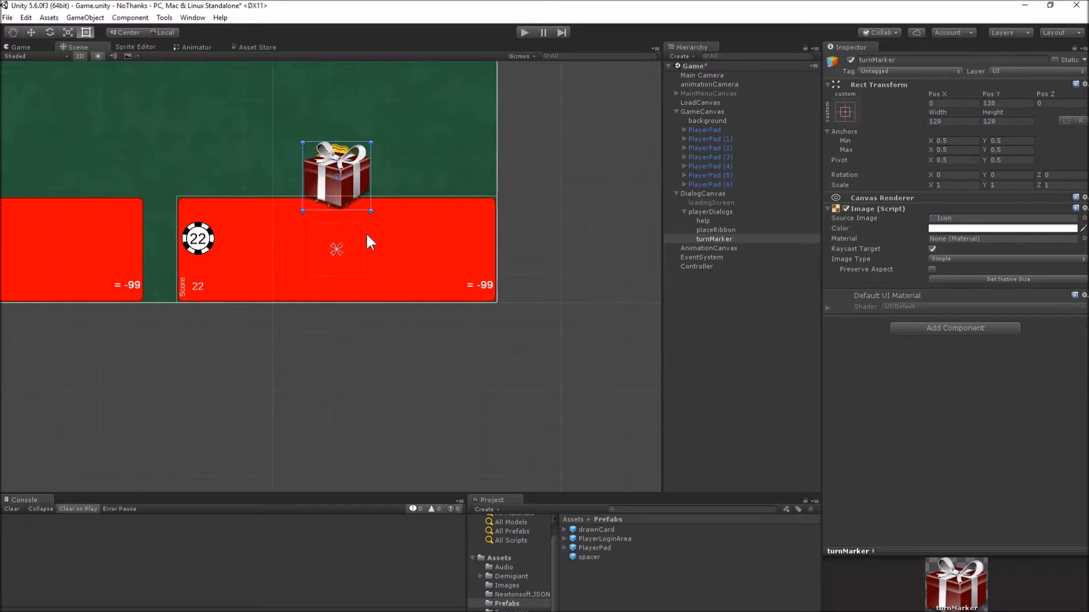
{"action": "left_click", "coordinate": [711, 211]}
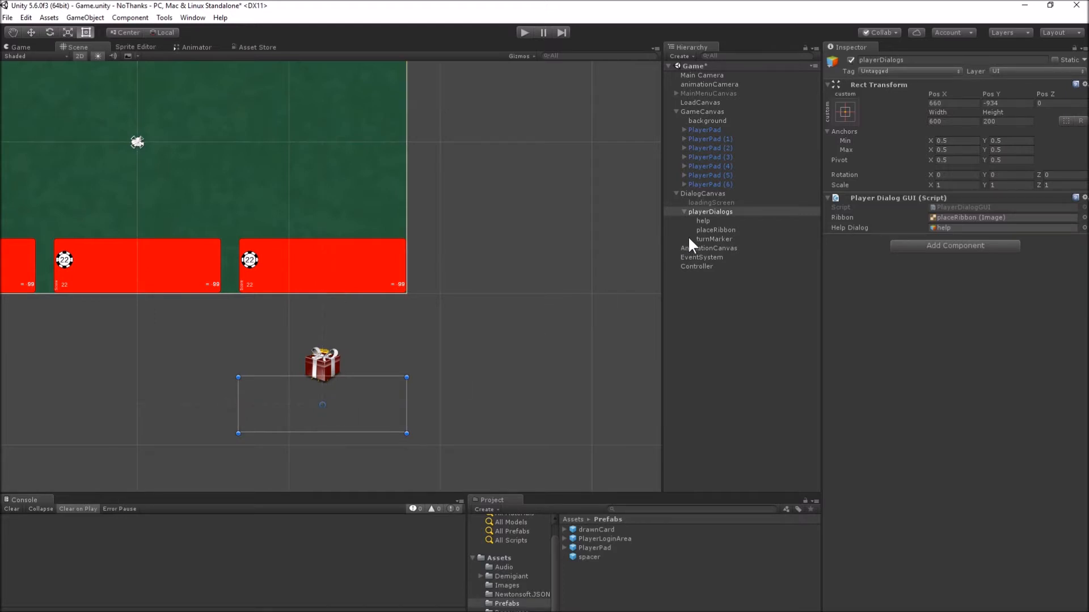
{"action": "mouse_move", "coordinate": [601, 571]}
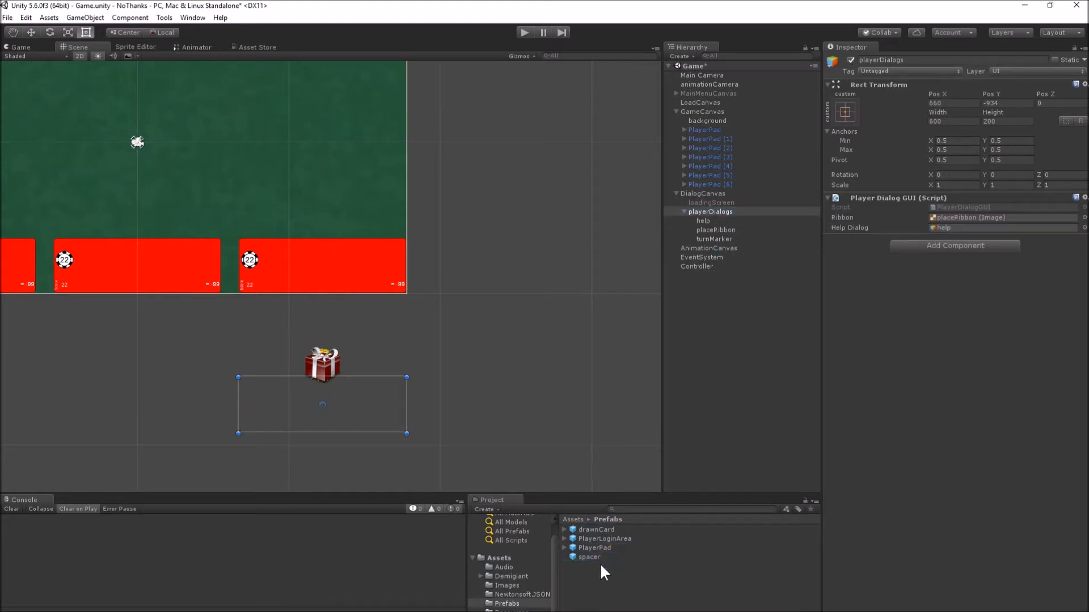
- Define and save a new tag named dialogCanvas from DialogCanvas's Tag dropdown
{"action": "left_click", "coordinate": [701, 193]}
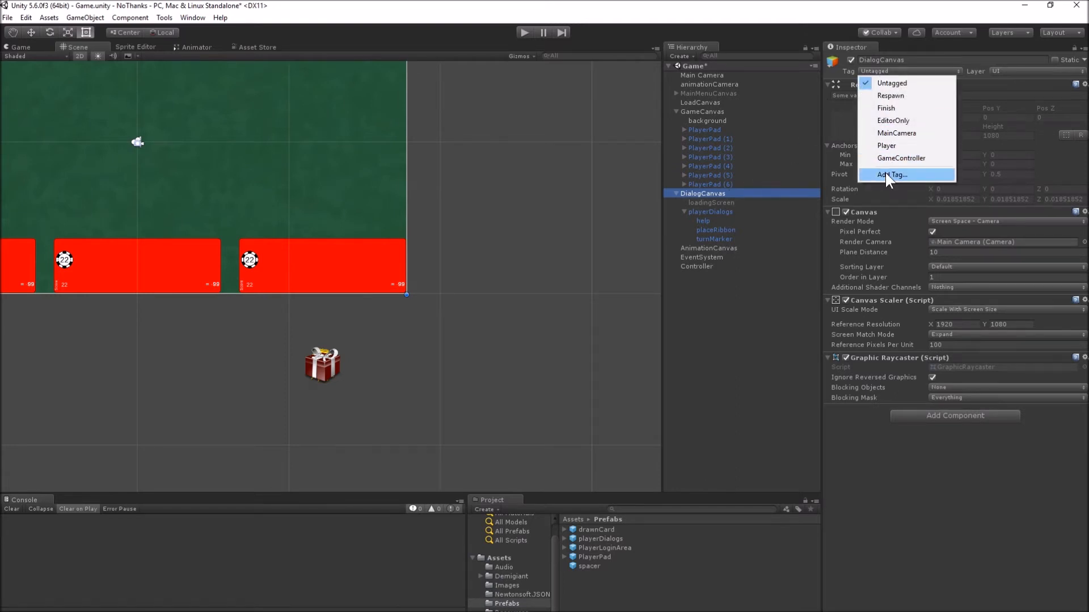
{"action": "left_click", "coordinate": [891, 175]}
{"action": "type", "text": "dia"}
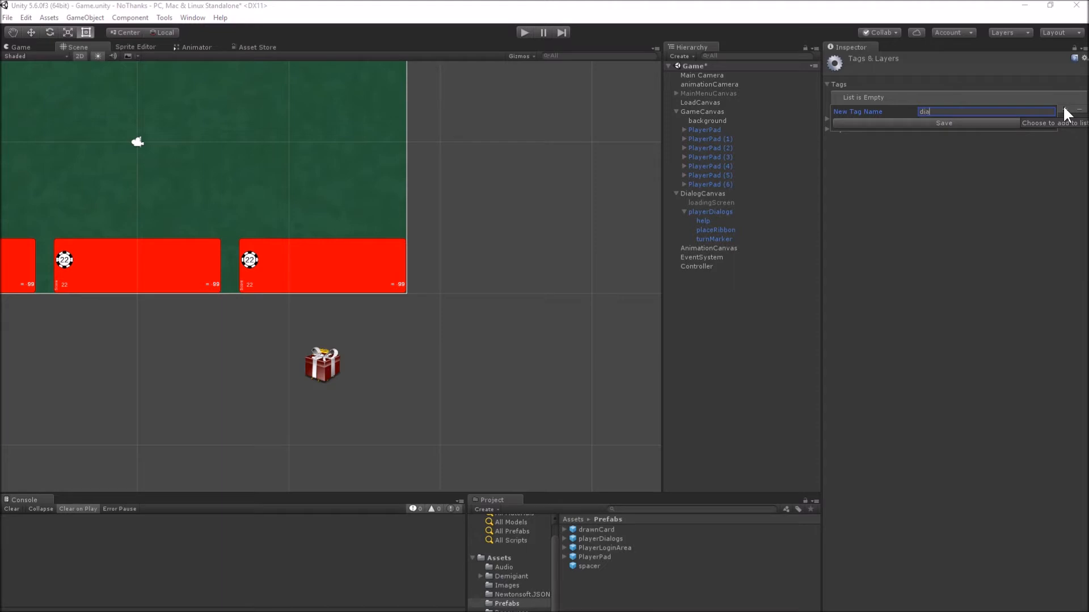
{"action": "left_click", "coordinate": [942, 122]}
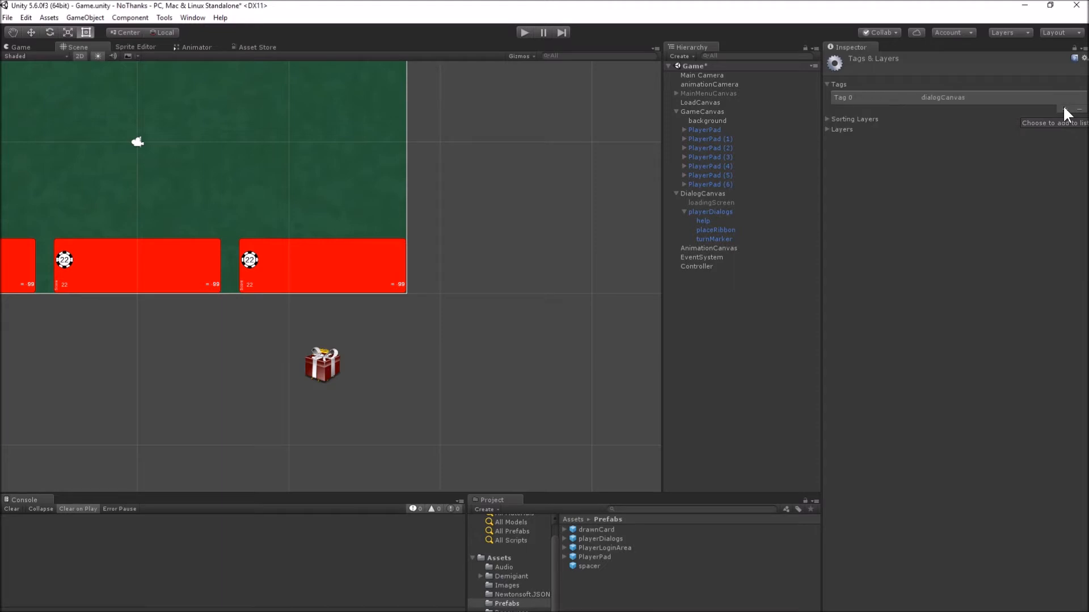
- Assign the dialogCanvas tag to the DialogCanvas object
{"action": "left_click", "coordinate": [701, 193]}
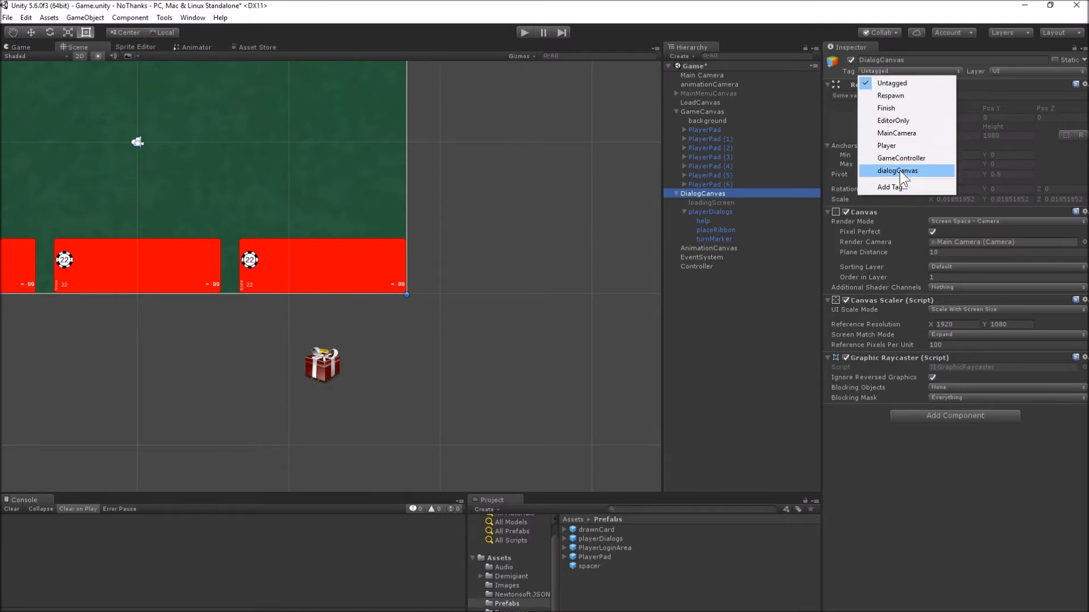
{"action": "left_click", "coordinate": [710, 212]}
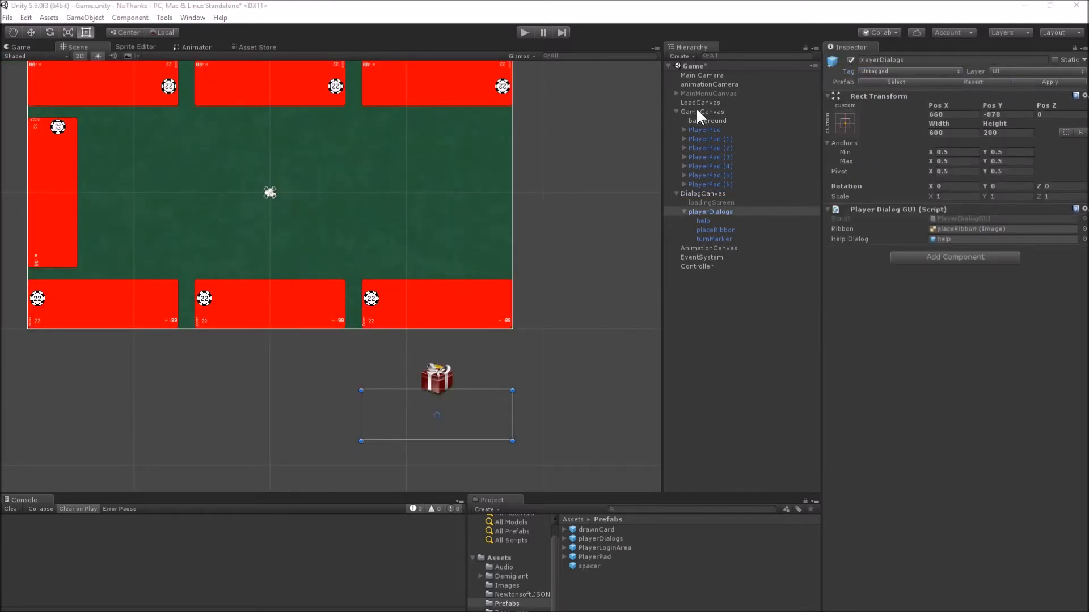
- Create an empty 200x200 'center' object under GameCanvas
{"action": "right_click", "coordinate": [701, 111]}
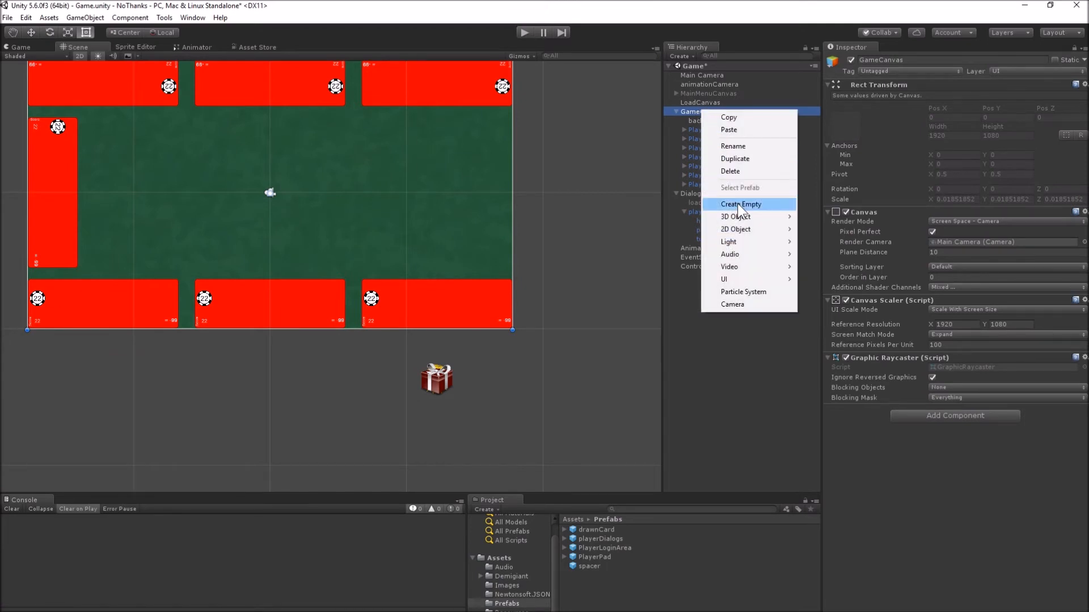
{"action": "left_click", "coordinate": [741, 205]}
{"action": "type", "text": "200"}
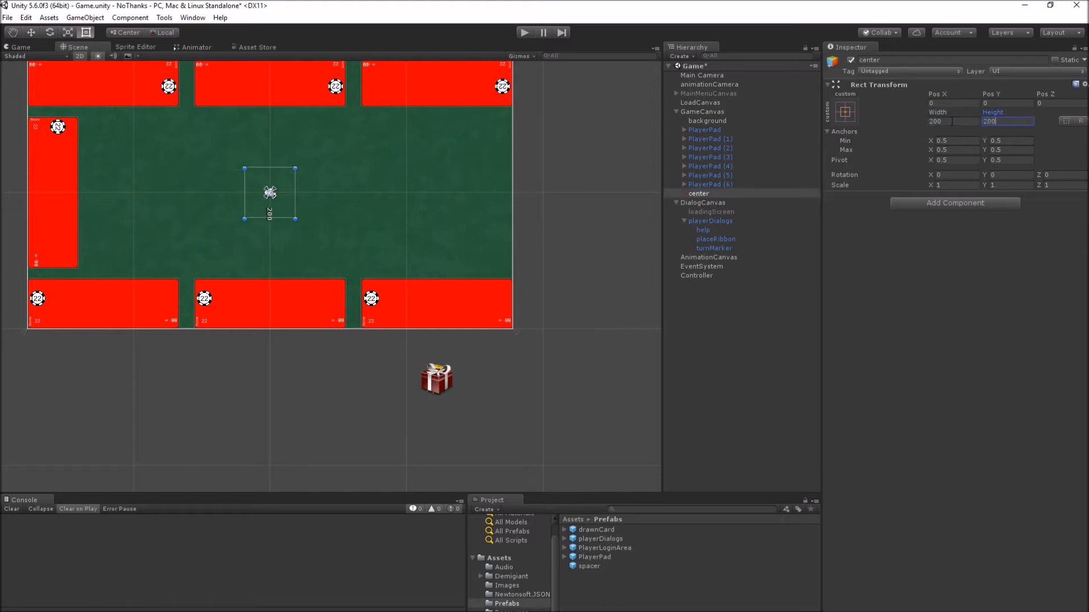
- Add a giftDeck image in center showing CardFrontBack_1, anchored top-left
{"action": "right_click", "coordinate": [699, 193]}
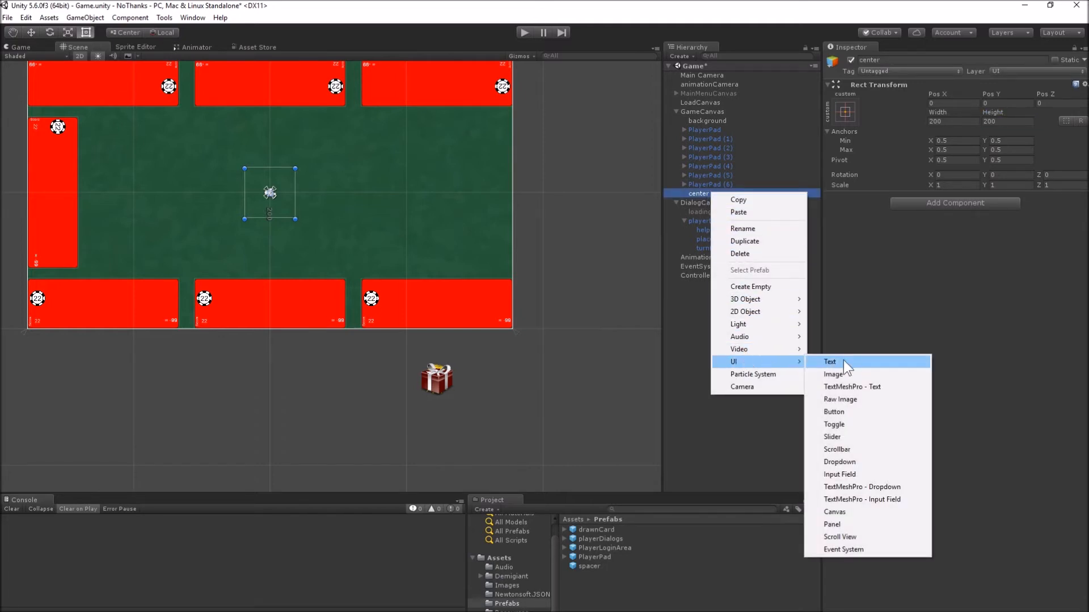
{"action": "left_click", "coordinate": [834, 374]}
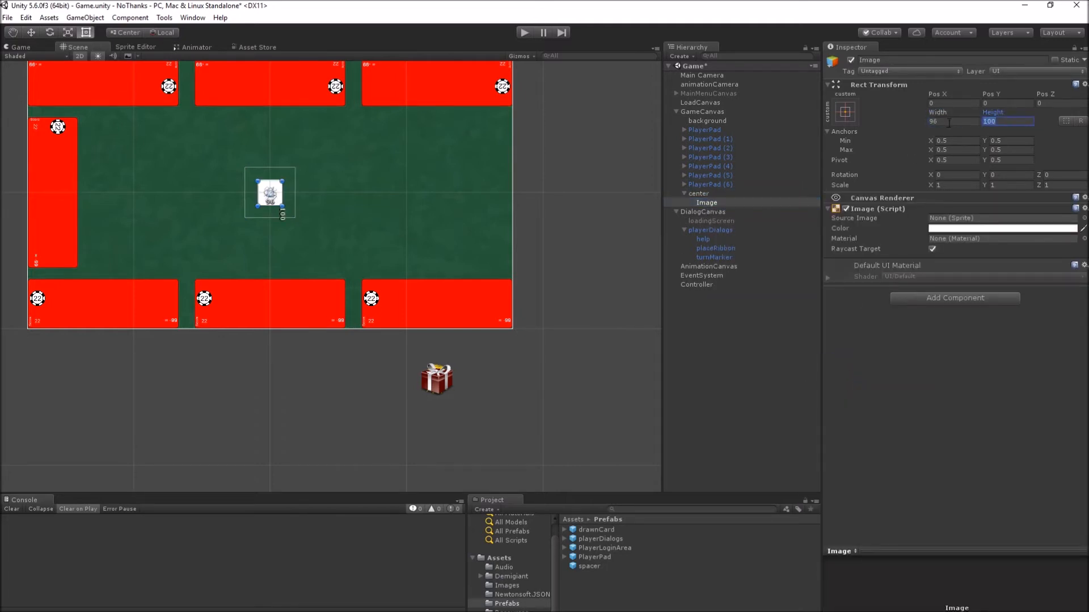
{"action": "left_click", "coordinate": [1078, 218]}
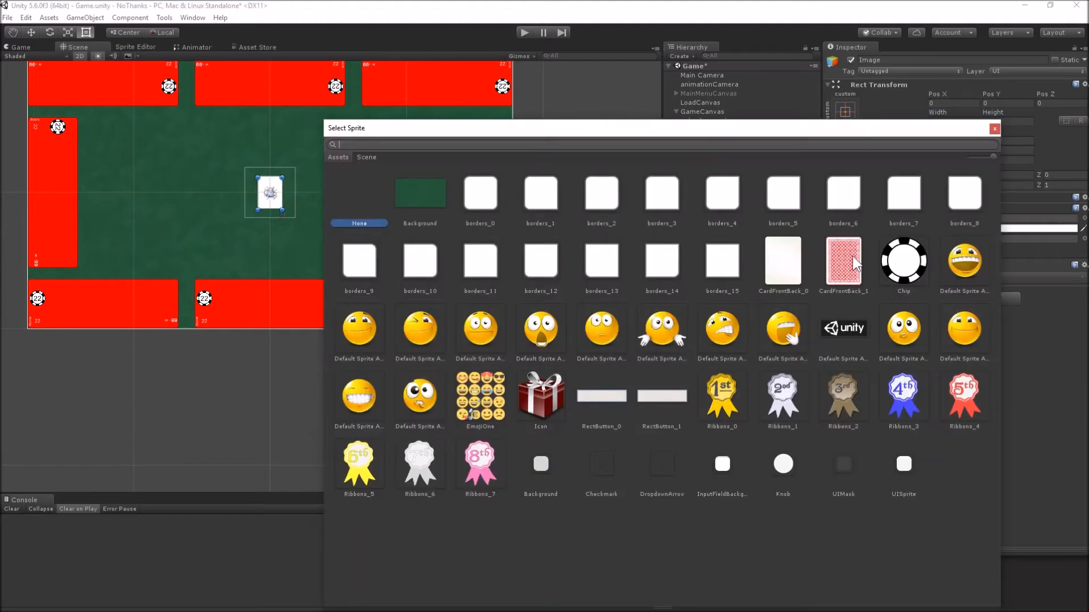
{"action": "double_click", "coordinate": [843, 261]}
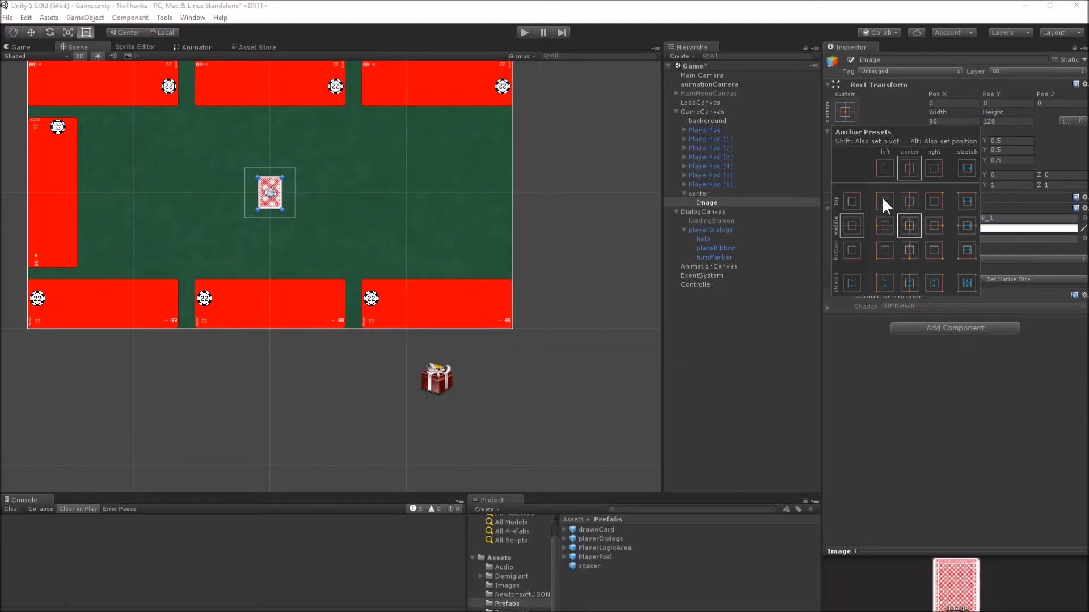
{"action": "left_click", "coordinate": [884, 200]}
{"action": "type", "text": "giftDeck"}
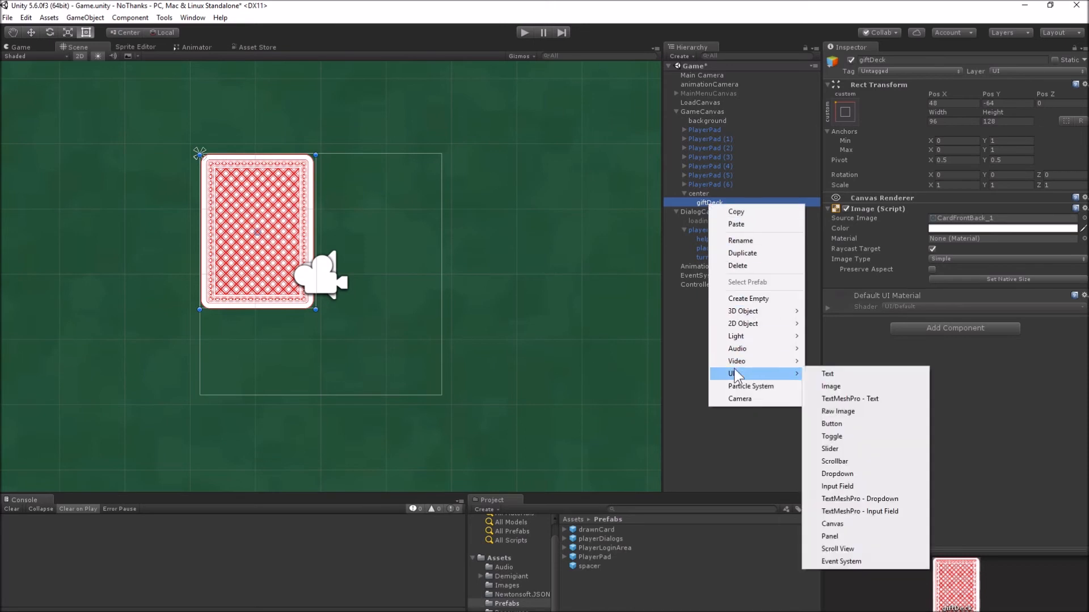
- Add a TextMeshPro 'count' label reading (24) on giftDeck with an outline font material
{"action": "left_click", "coordinate": [850, 398]}
{"action": "type", "text": "{24}"}
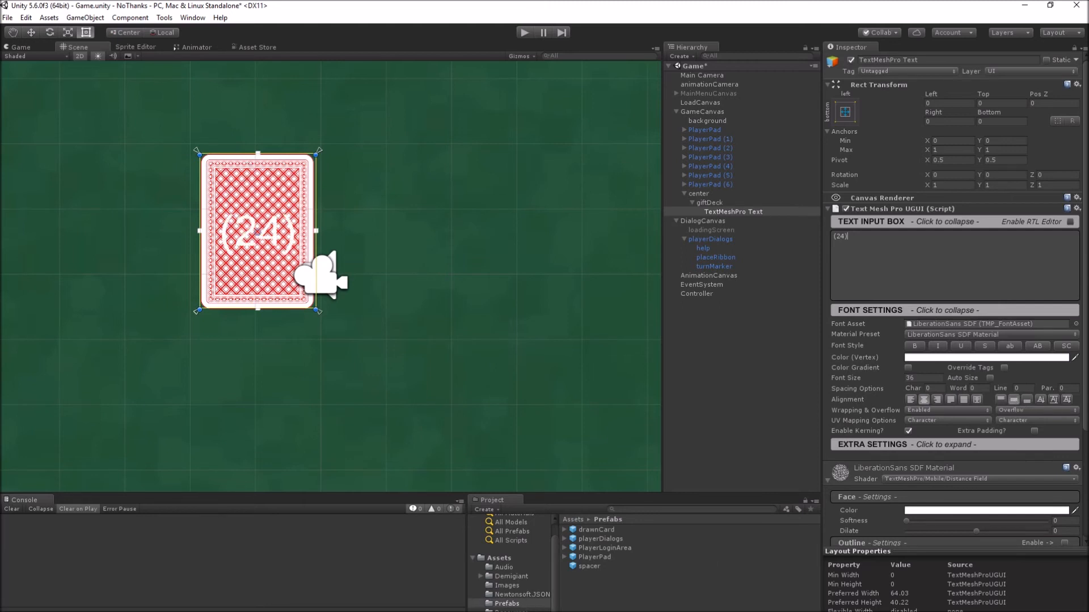
{"action": "left_click", "coordinate": [529, 592]}
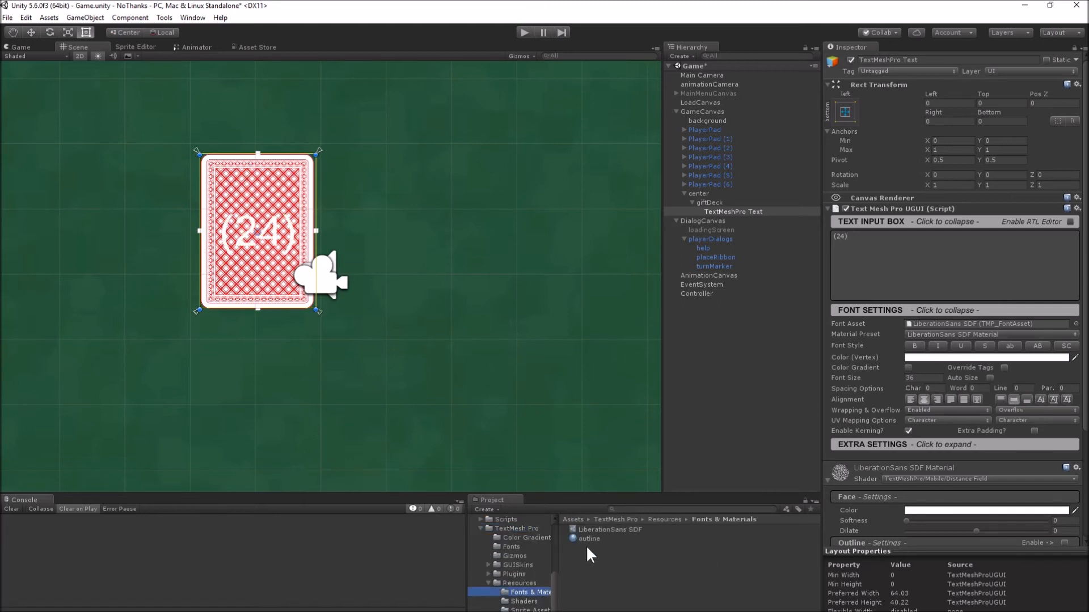
{"action": "left_click", "coordinate": [589, 539]}
{"action": "type", "text": "count"}
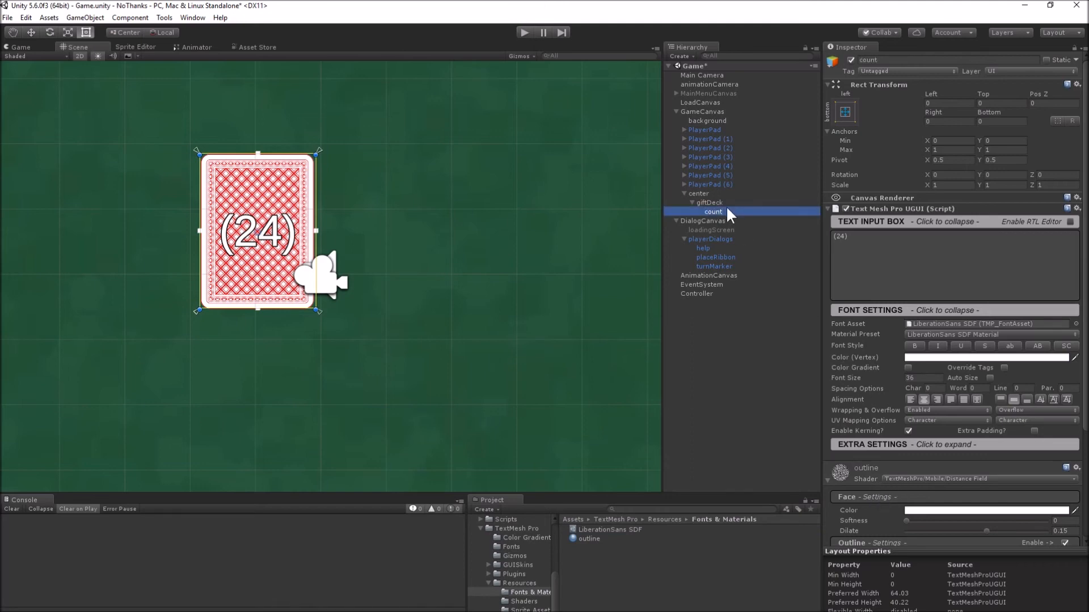
- Add a card-width 'description' text under giftDeck reading '3 - 35 with 9 cards removed'
{"action": "right_click", "coordinate": [707, 202]}
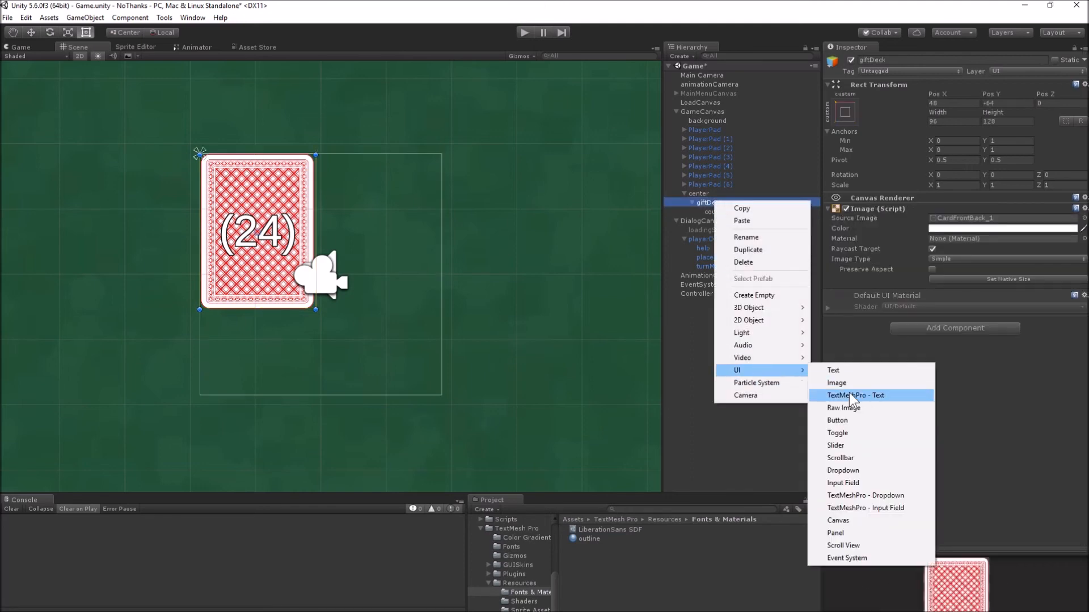
{"action": "left_click", "coordinate": [855, 395]}
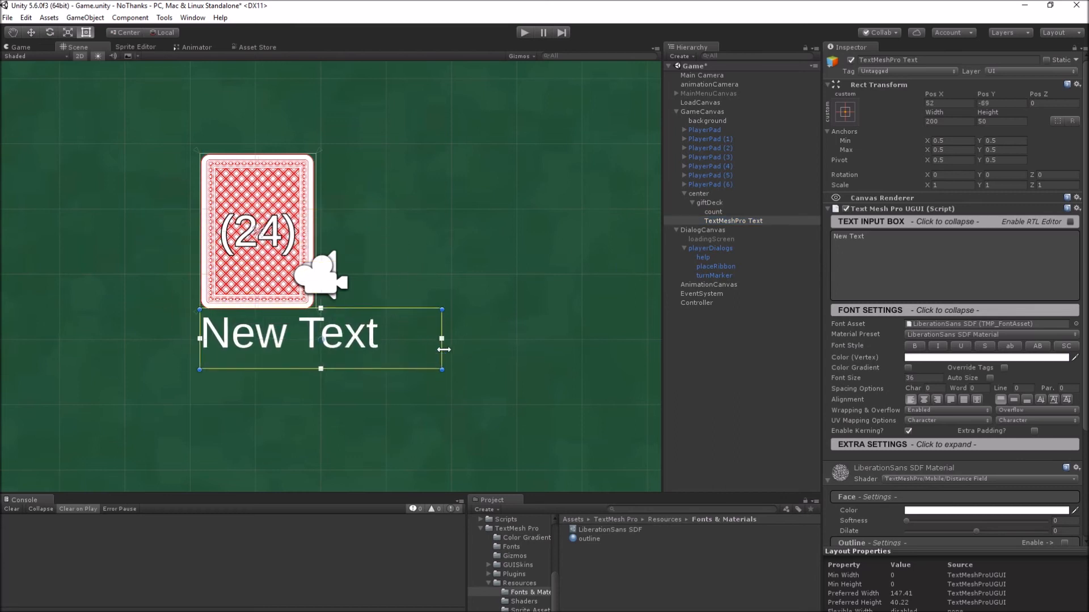
{"action": "left_click", "coordinate": [724, 220]}
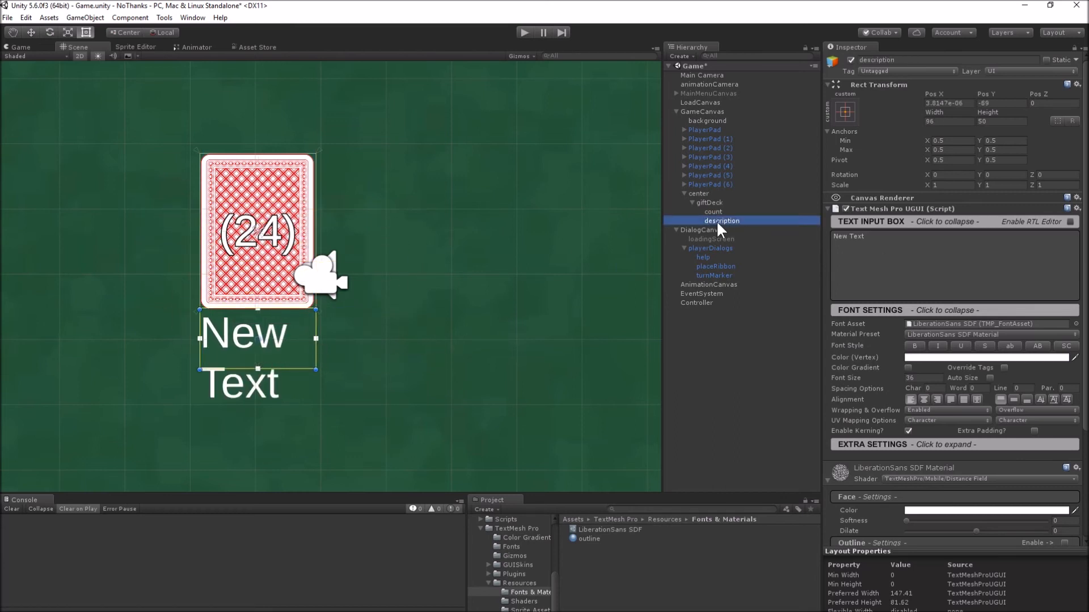
{"action": "type", "text": "3 - 35 with 9 cards removed"}
{"action": "type", "text": "14"}
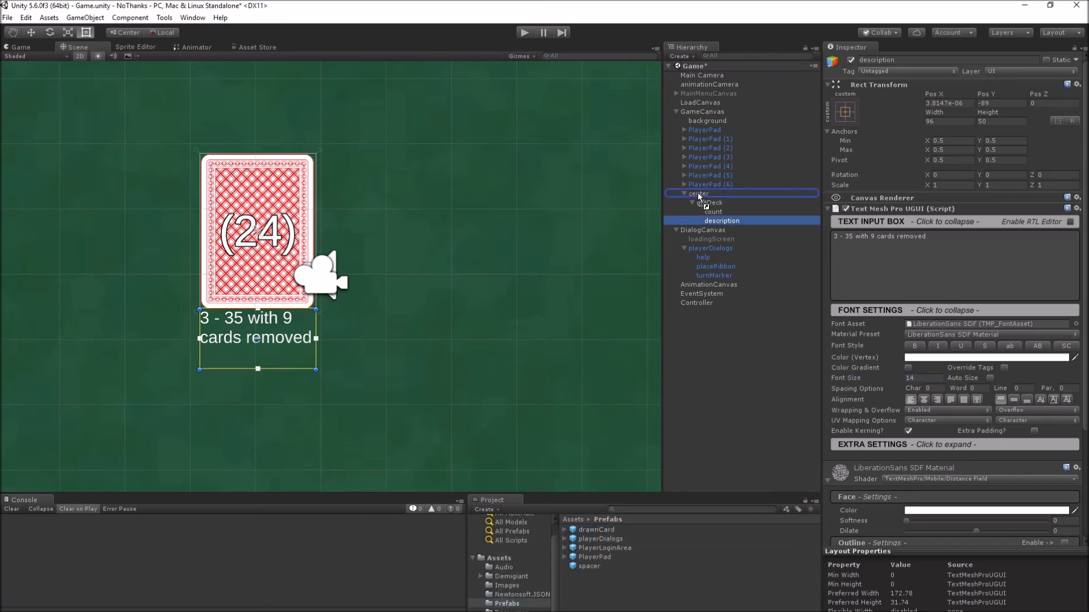
- Place a 96x128 drawnCard at center's top right with score text hidden, and add the chips counter
{"action": "left_click", "coordinate": [715, 230]}
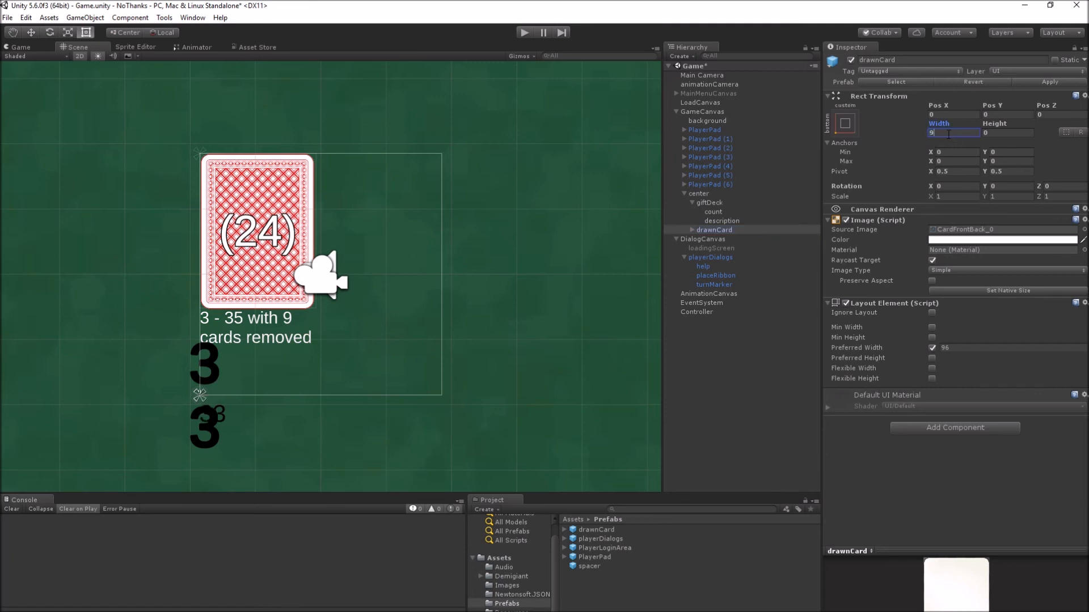
{"action": "left_click", "coordinate": [844, 124]}
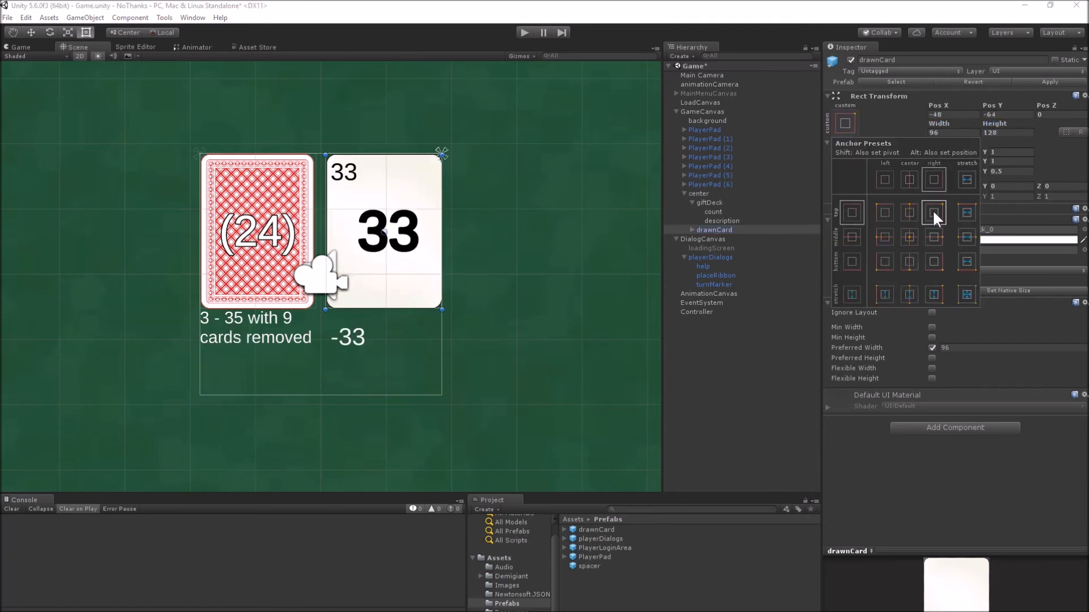
{"action": "left_click", "coordinate": [719, 258]}
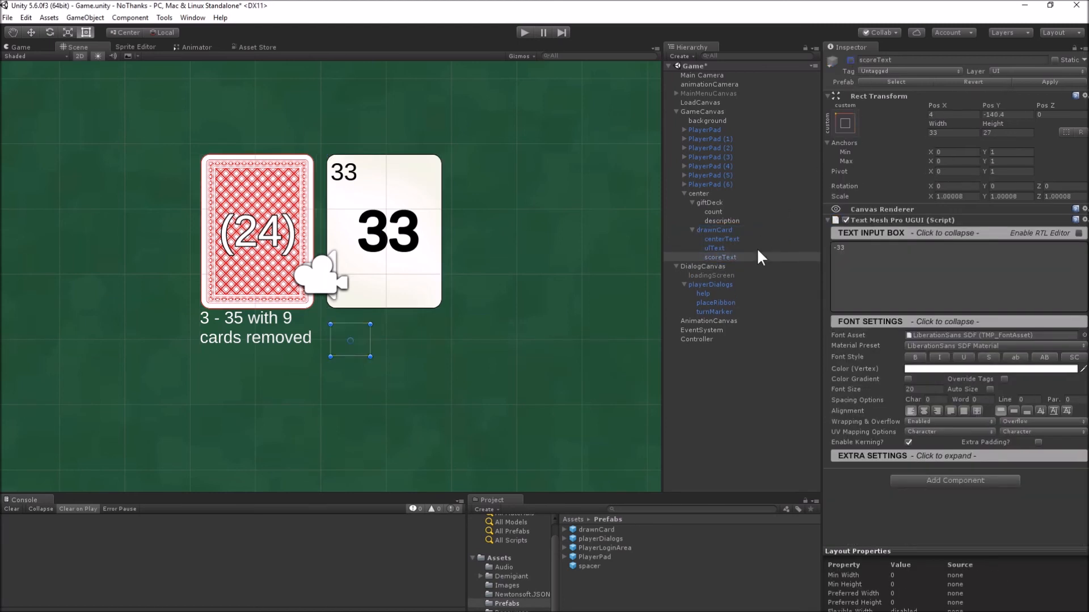
{"action": "left_click", "coordinate": [696, 330]}
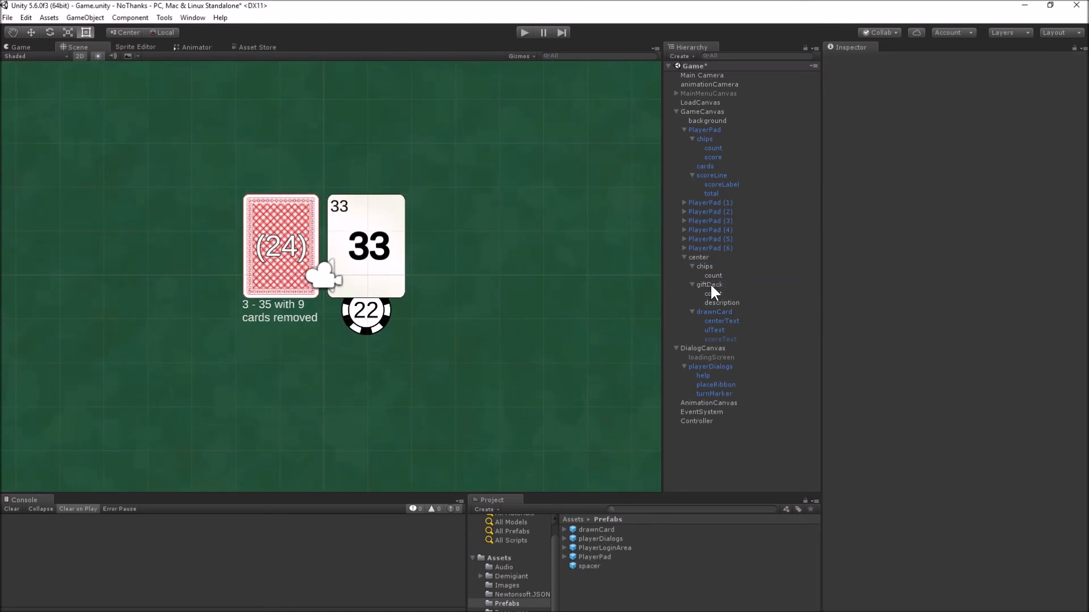
{"action": "left_click", "coordinate": [705, 284]}
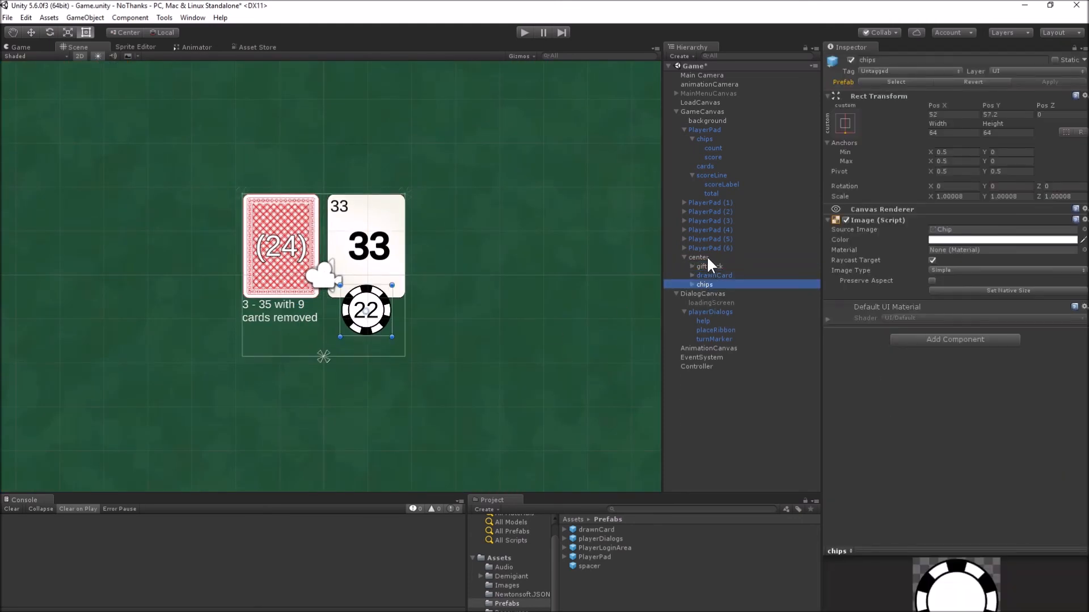